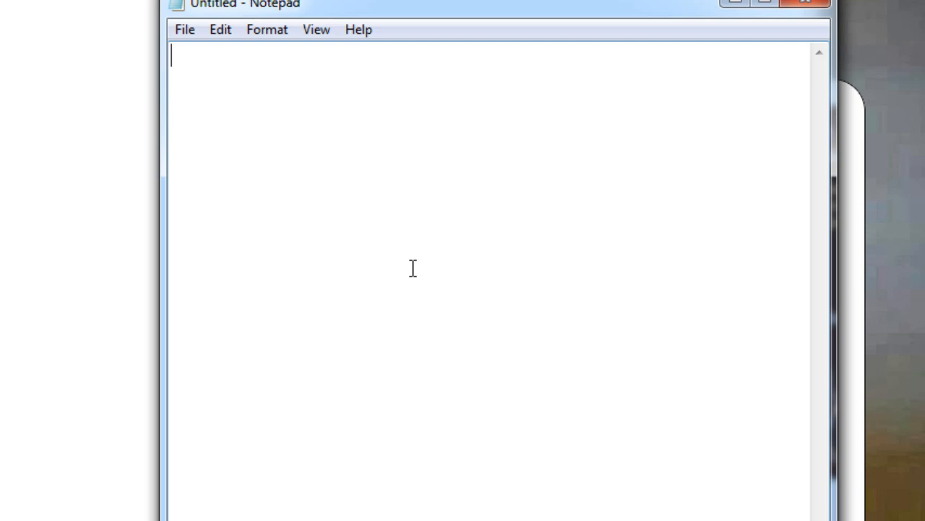
Jot rough notes (ename, sal, job; empno ---> given) and then erase them
type("en")
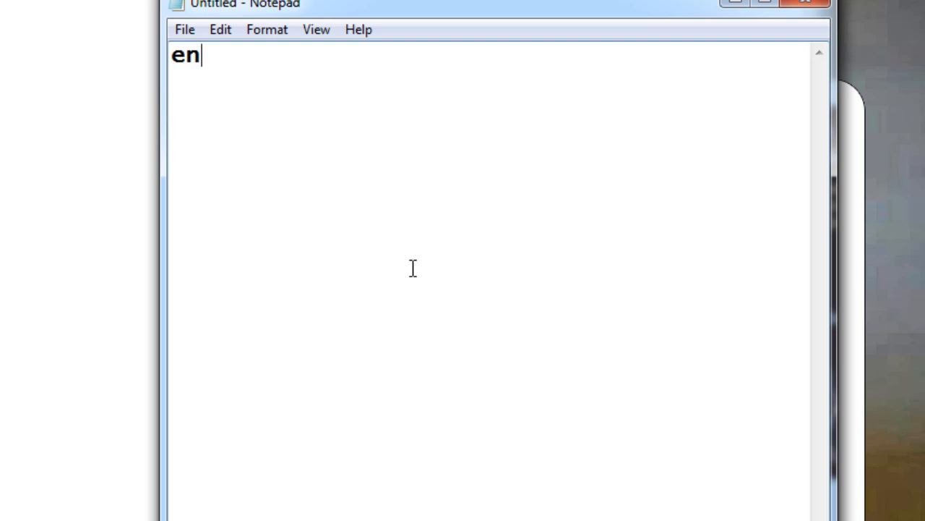
type("ame,")
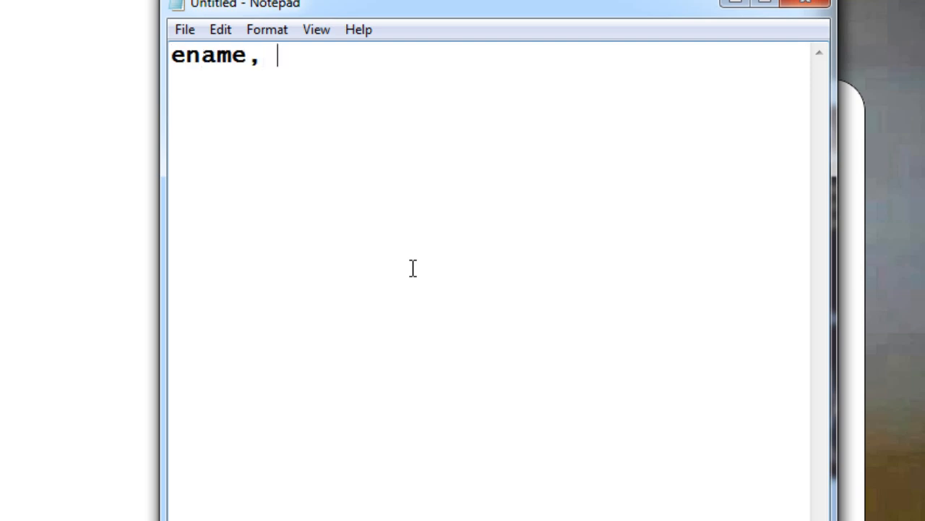
type("sal, job")
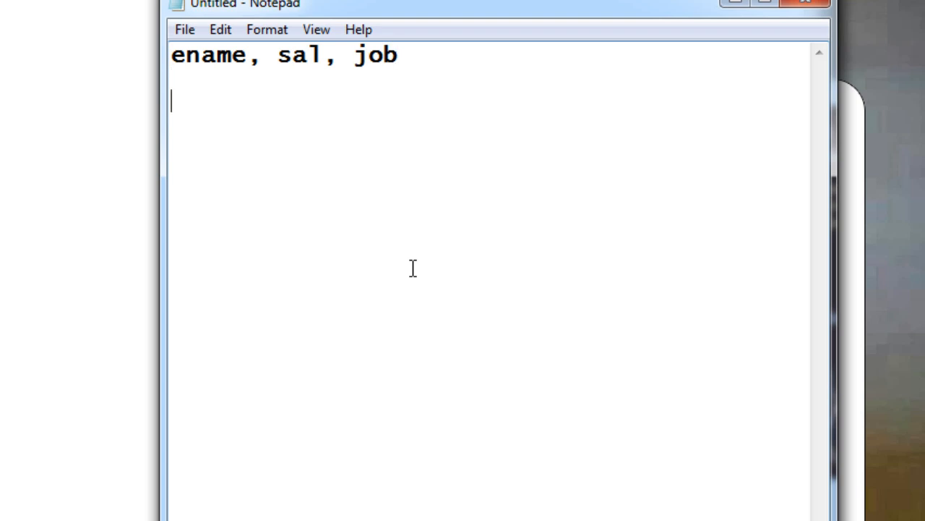
type("e")
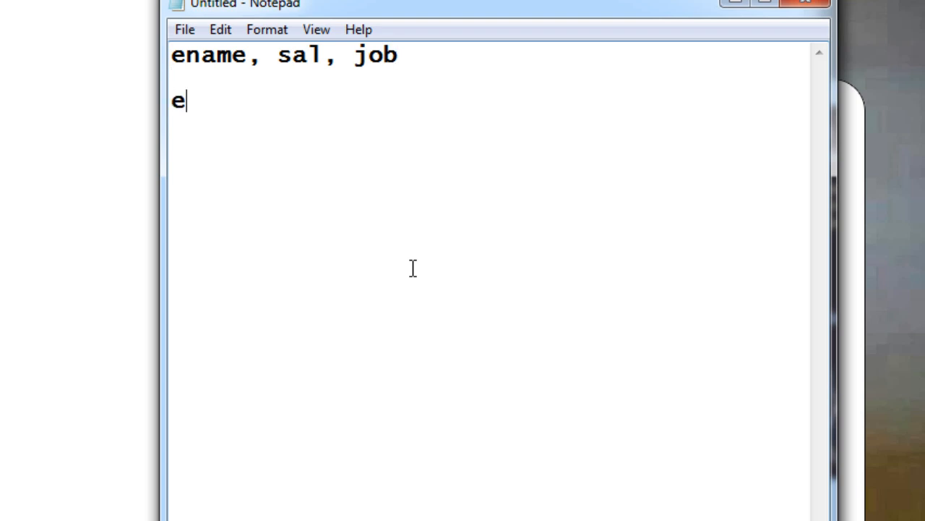
type("mpn")
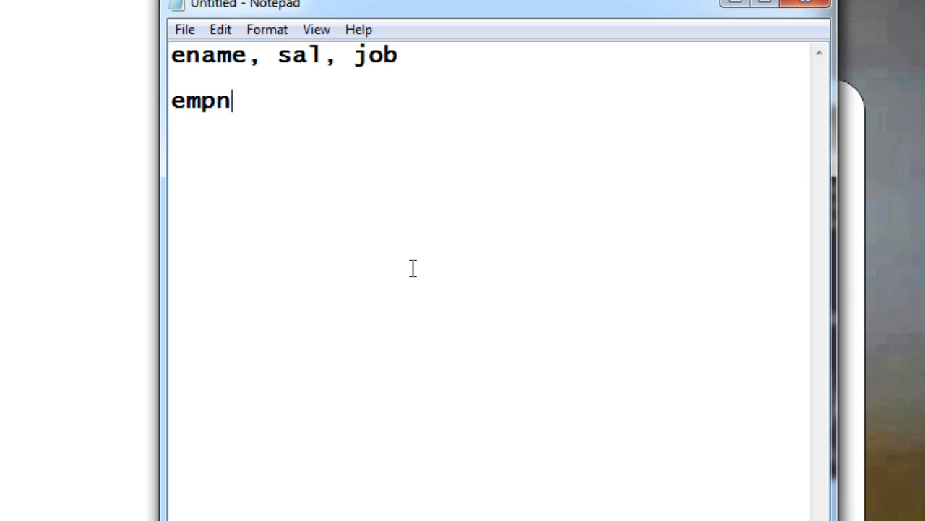
type("o---")
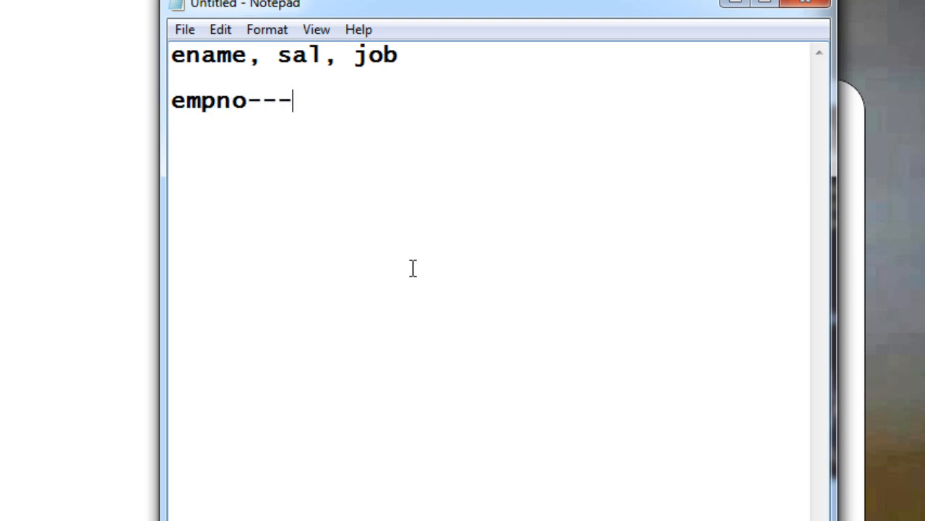
type(">give")
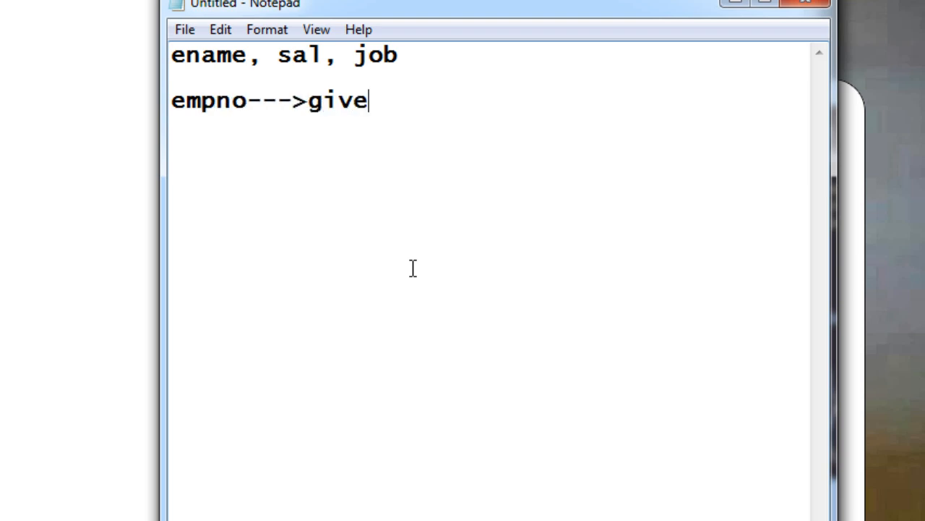
type("n")
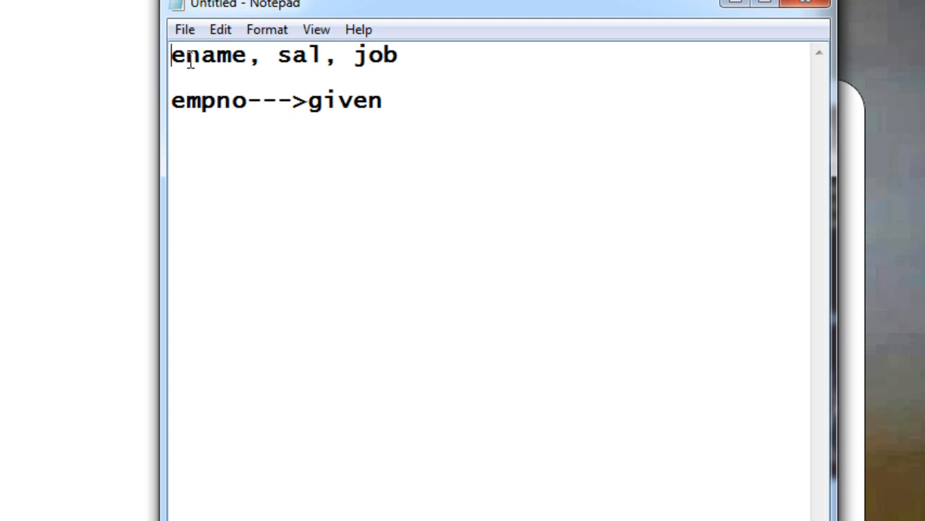
left_click_drag(171, 55, 396, 55)
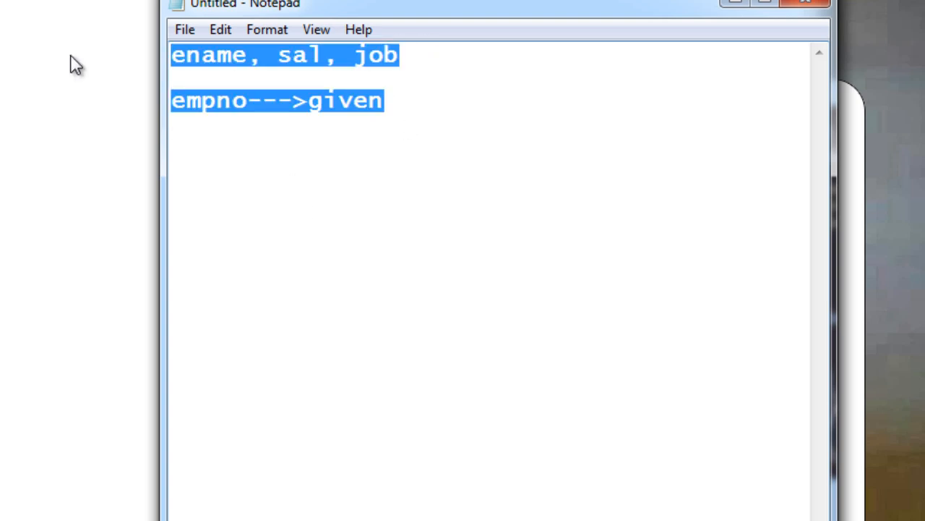
key("Delete")
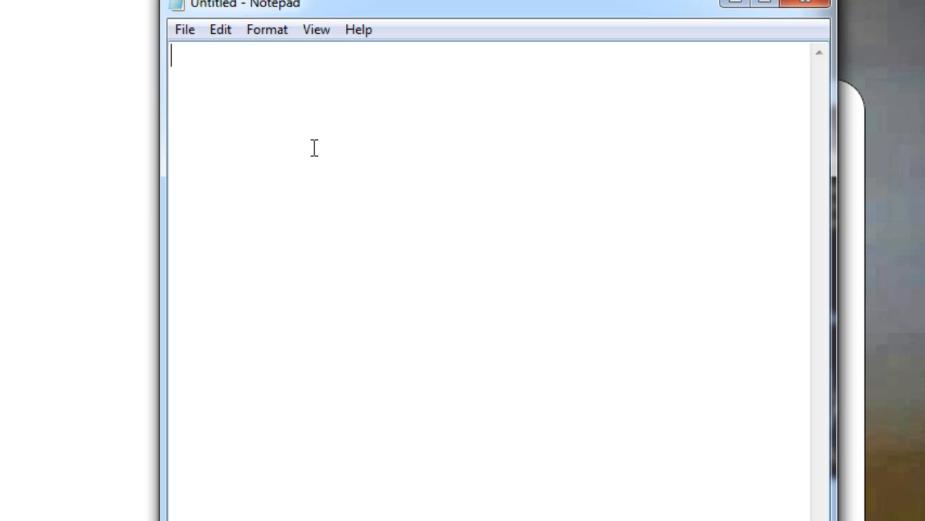
Write the heading 'create or replace procedure p1' followed by a pair of parentheses
type("create or re")
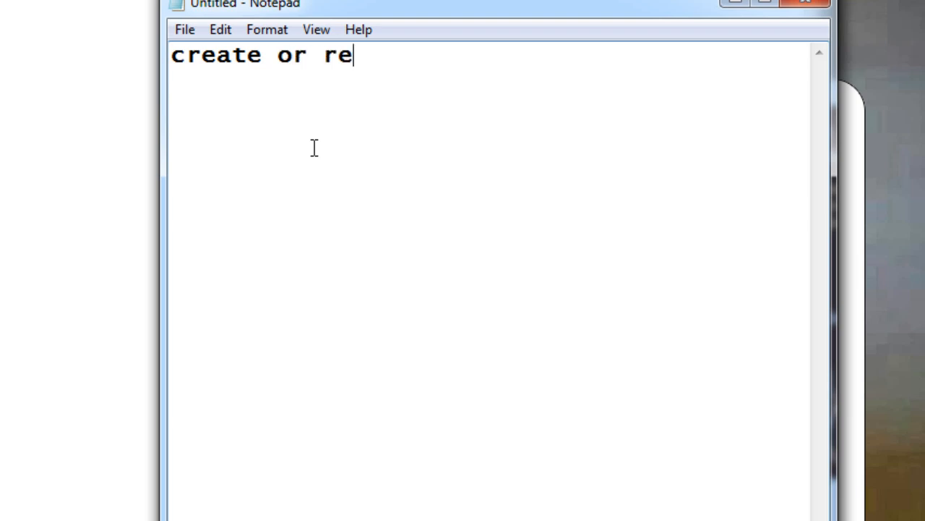
type("place")
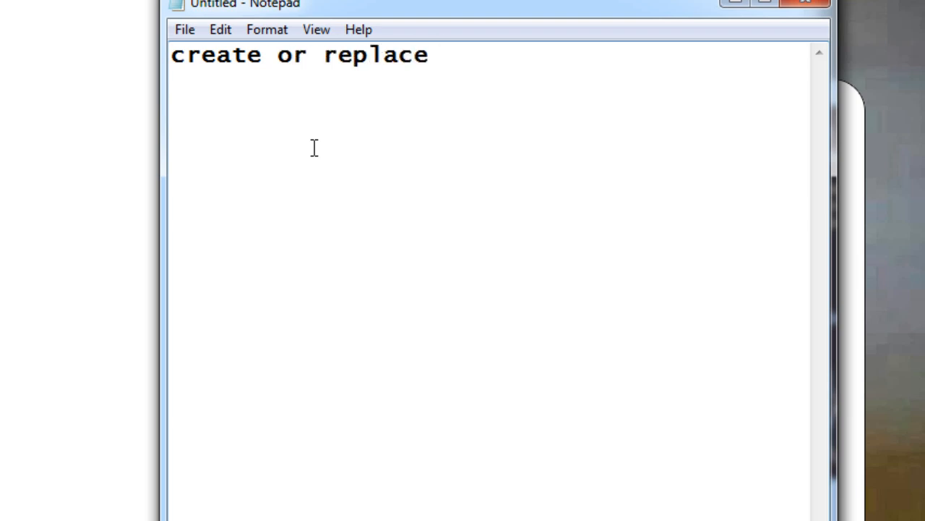
type("pro")
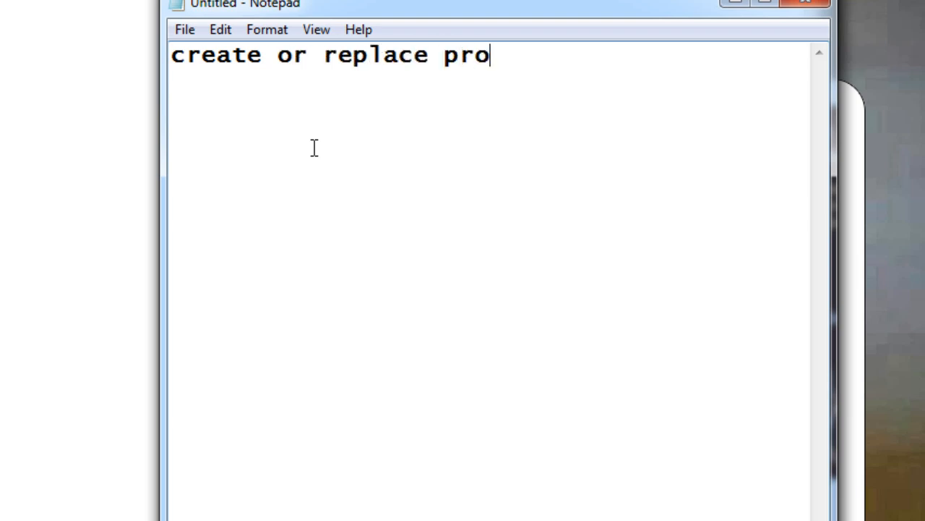
type("cedu")
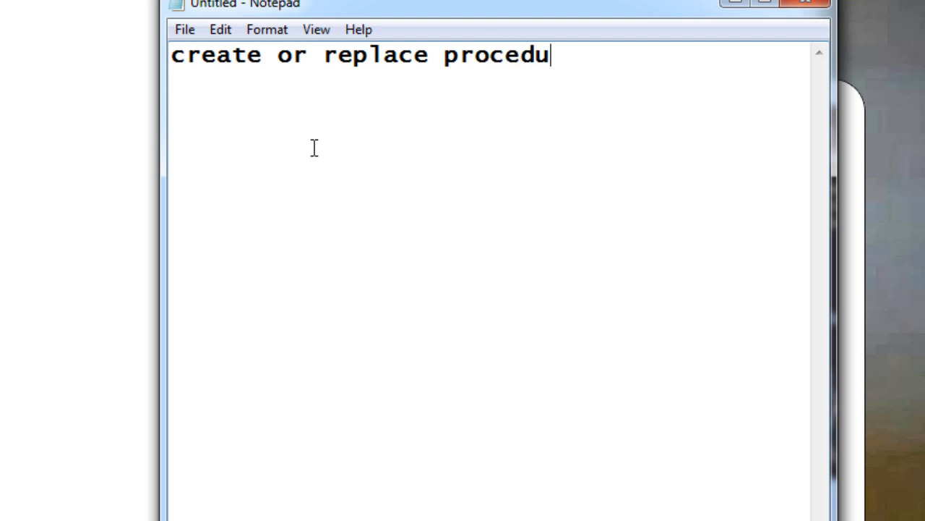
type("re")
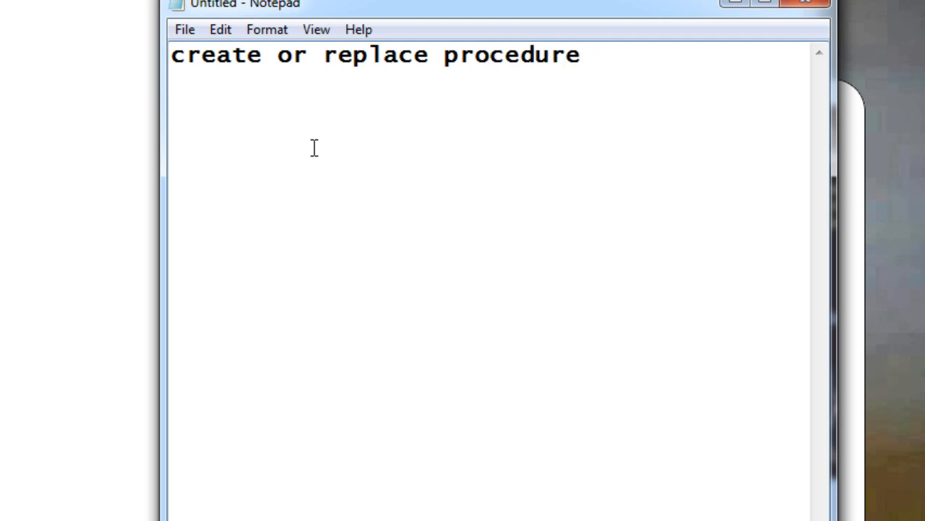
type("p1")
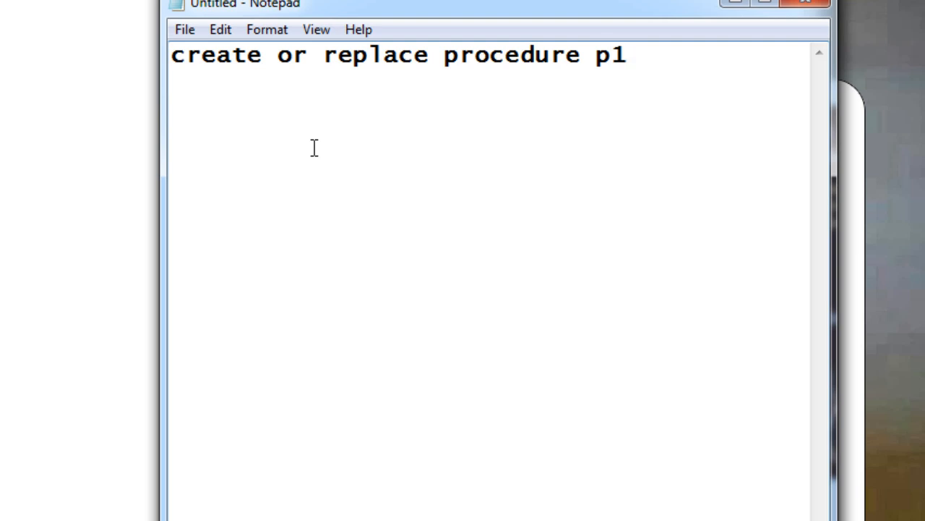
type("()")
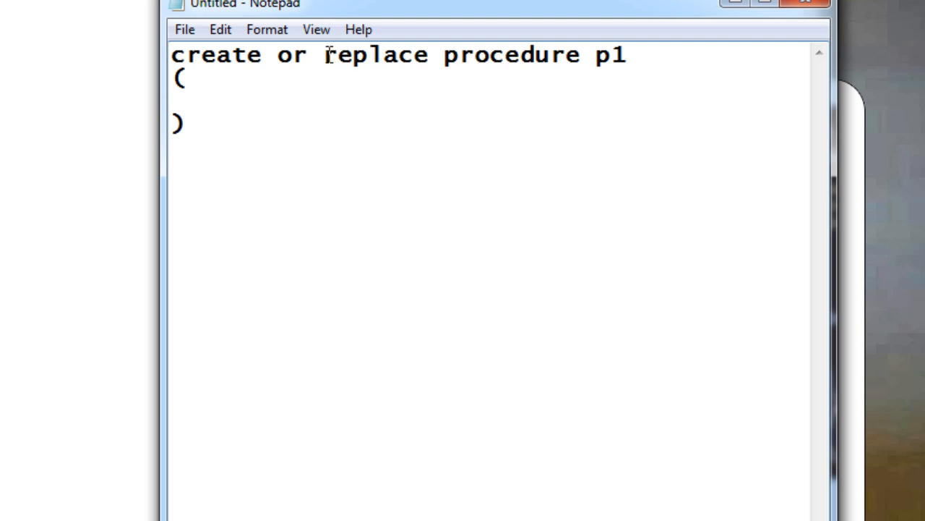
Point out the procedure name p1 and the word replace, then clear the highlight
double_click(610, 55)
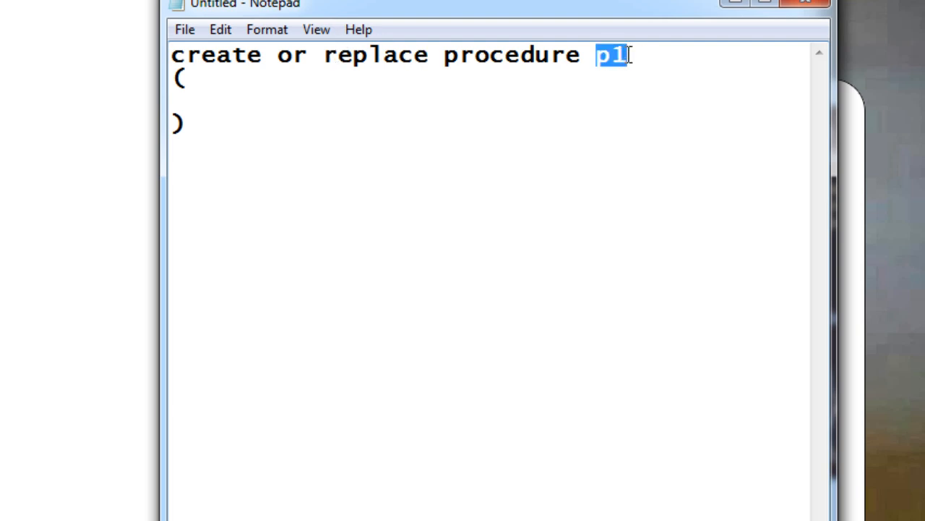
mouse_move(576, 84)
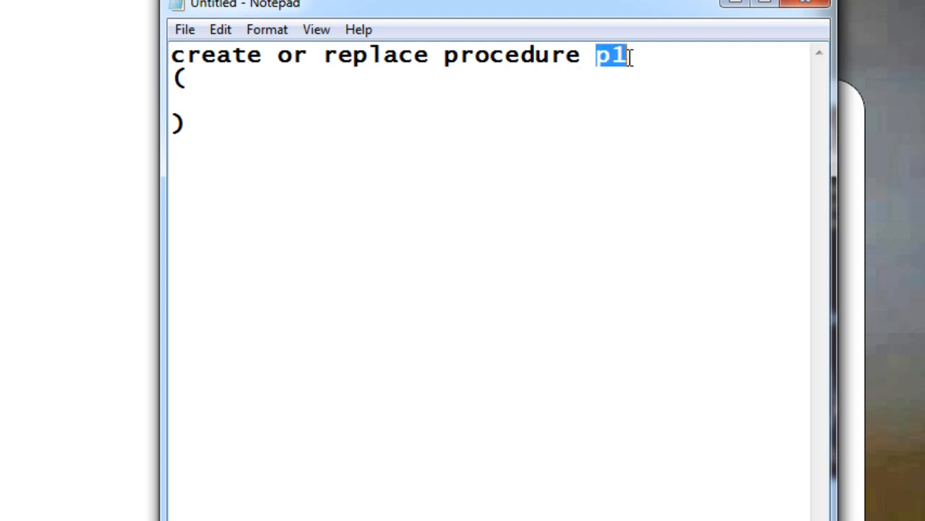
double_click(362, 55)
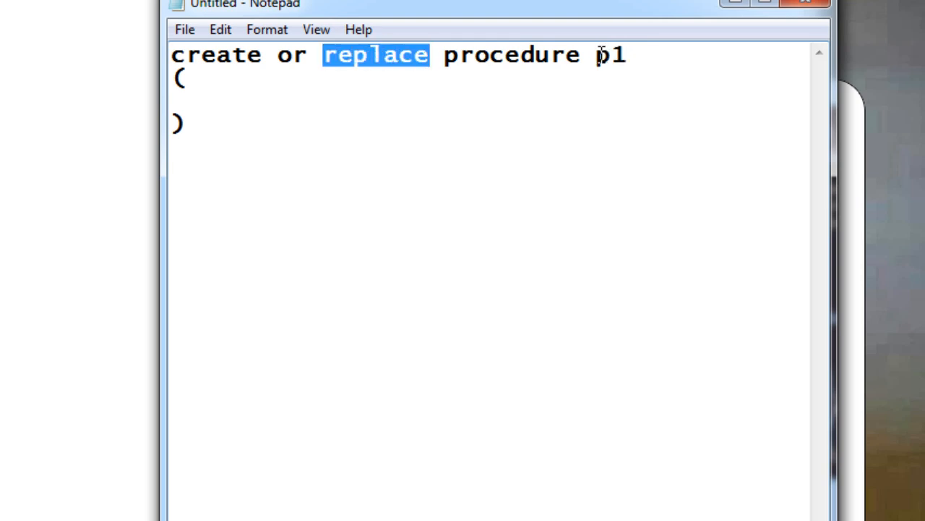
double_click(610, 55)
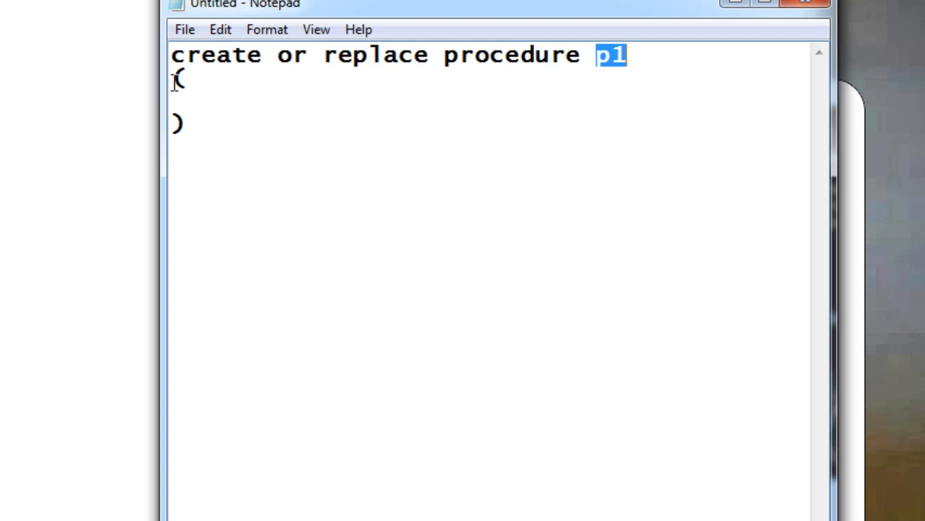
mouse_move(368, 69)
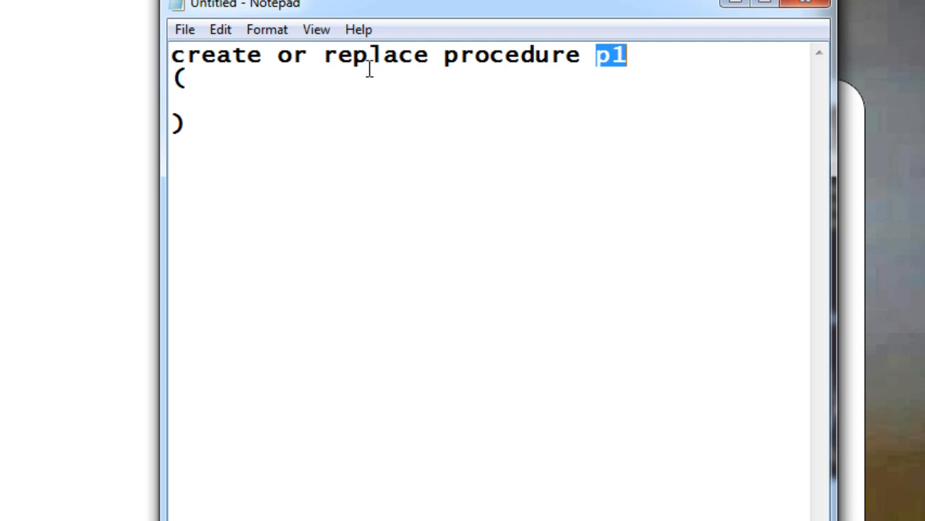
left_click(172, 102)
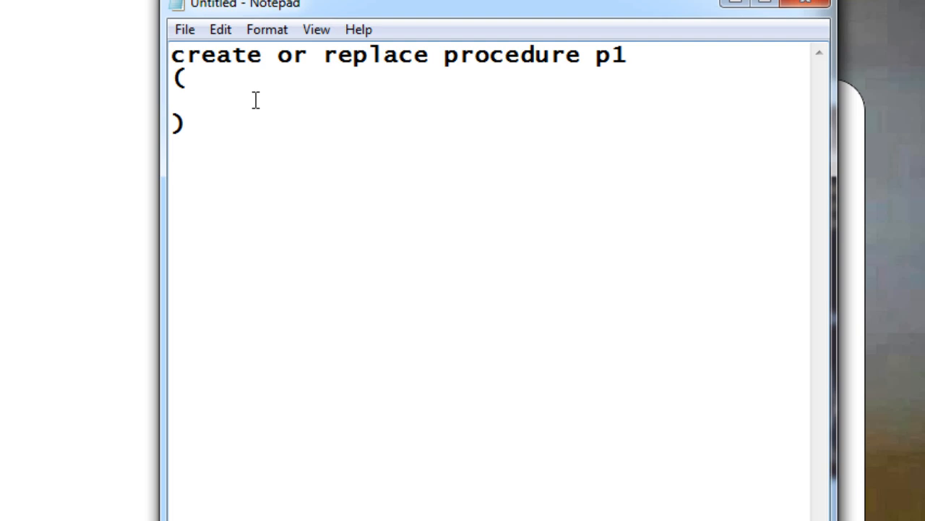
Add the parameters 'pno in number' and 'pnm out varchar' on separate lines
type("p")
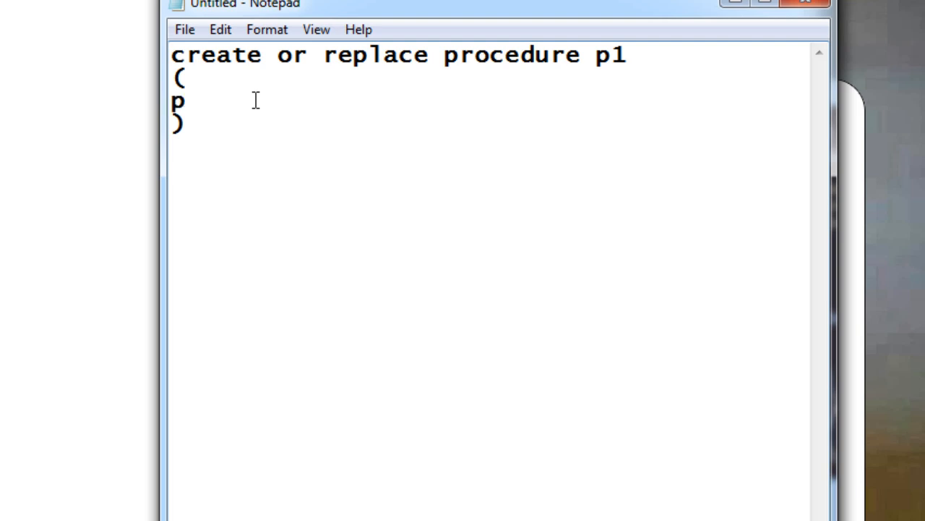
type("no in")
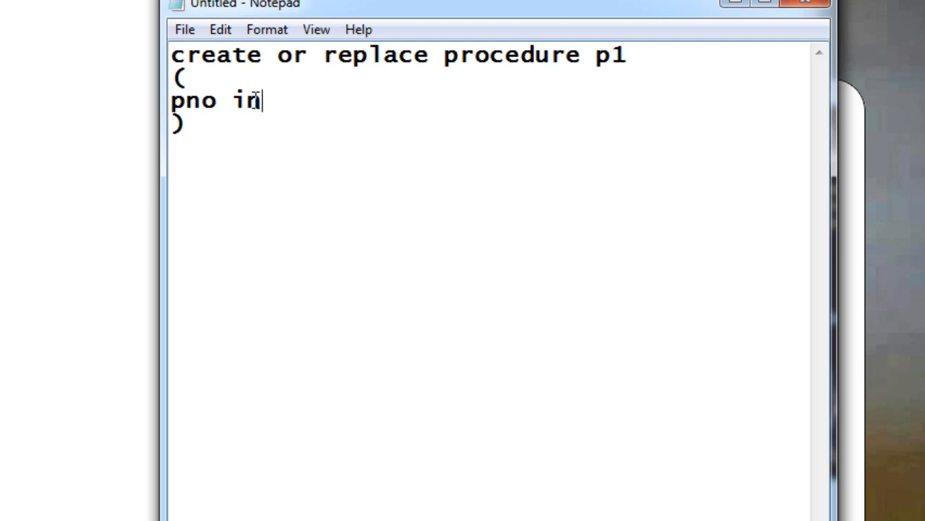
type("number,")
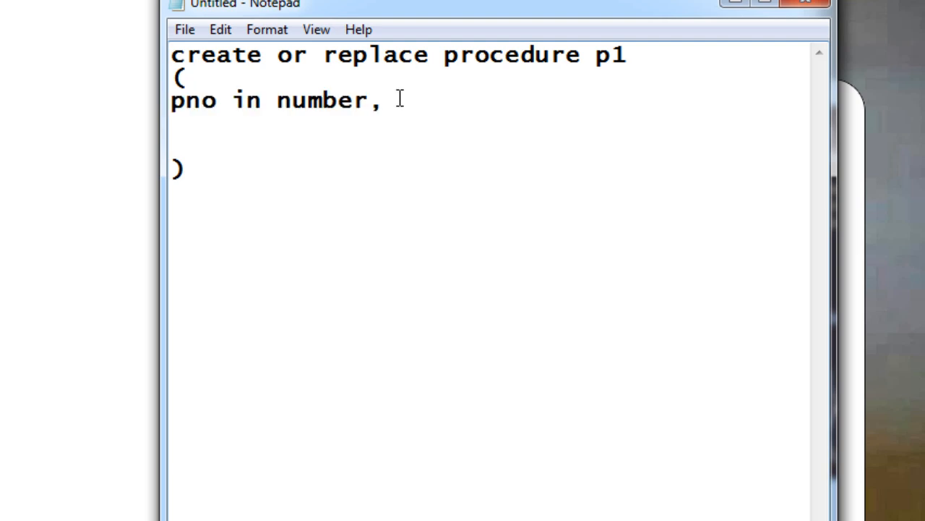
key("Enter")
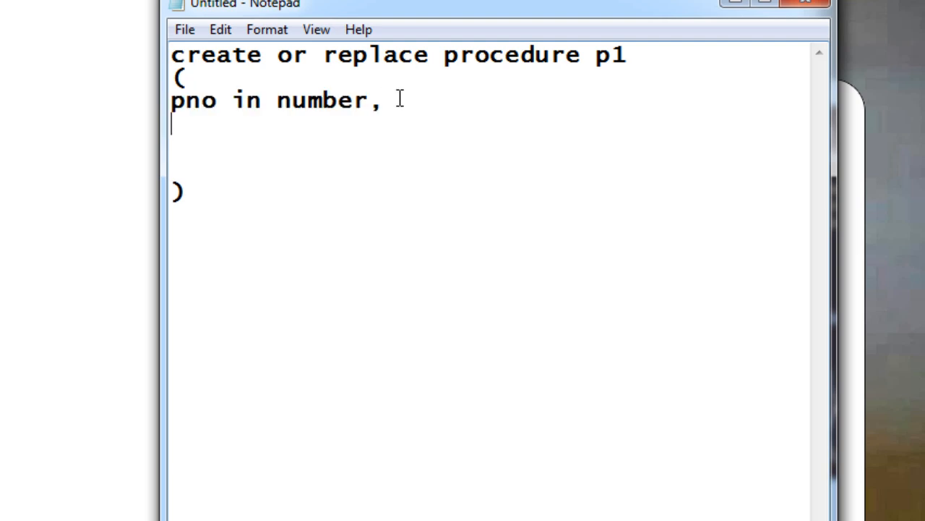
type("pnm")
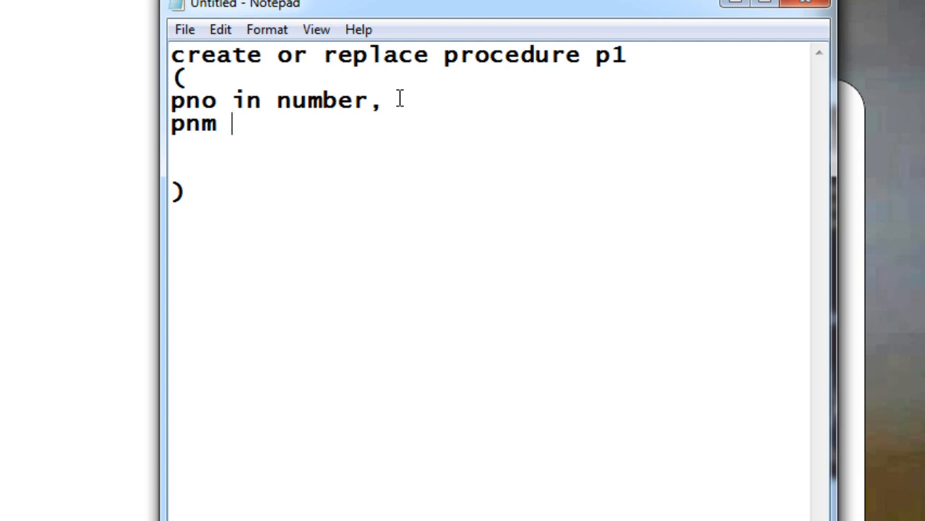
type("out va")
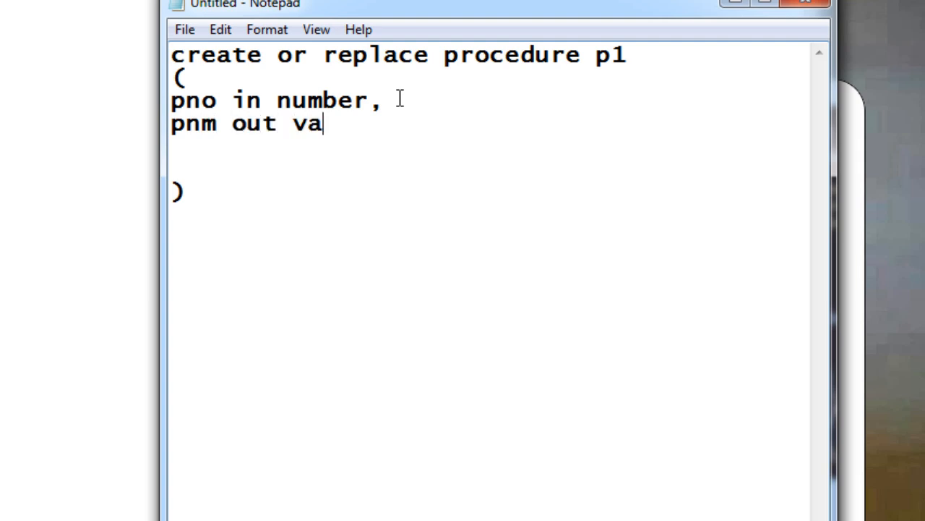
type("rcahr")
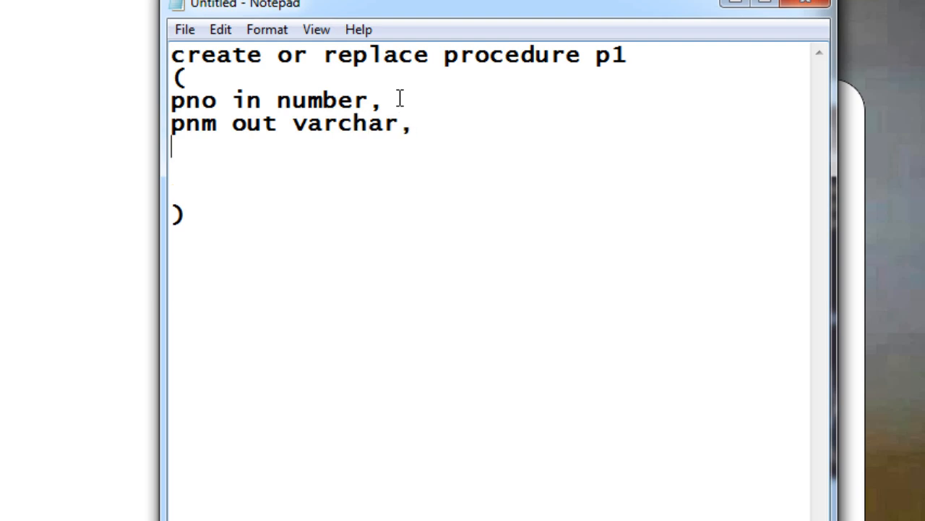
Add 'psal out' and 'pjob out', making psal a number and pjob a varchar
type("psal o")
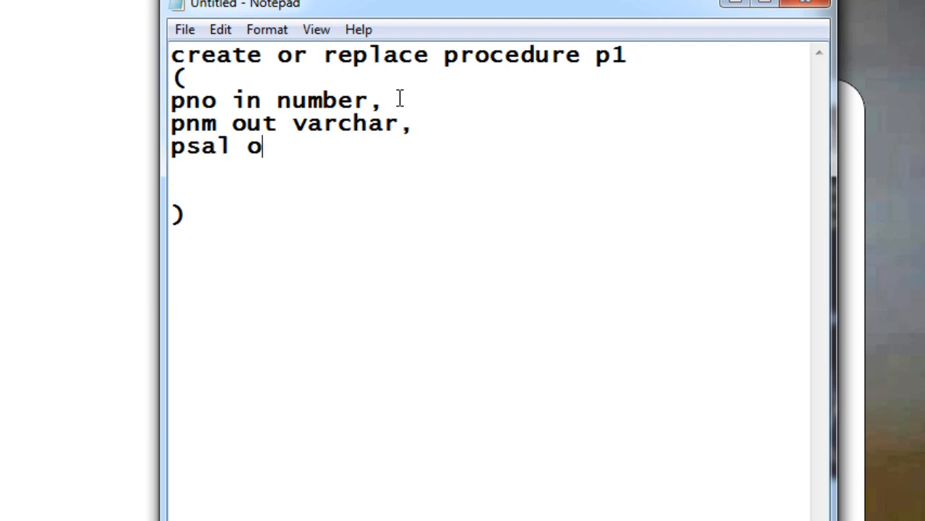
type("ut")
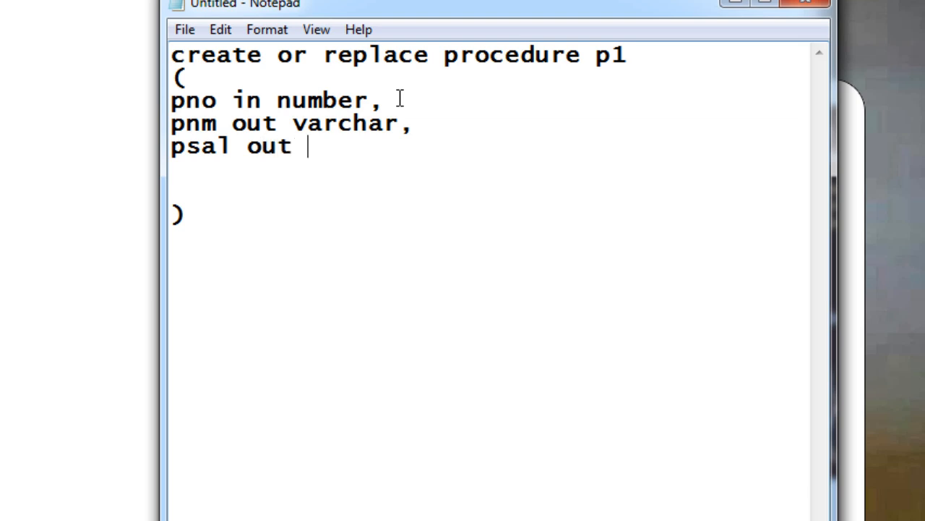
type("varchar")
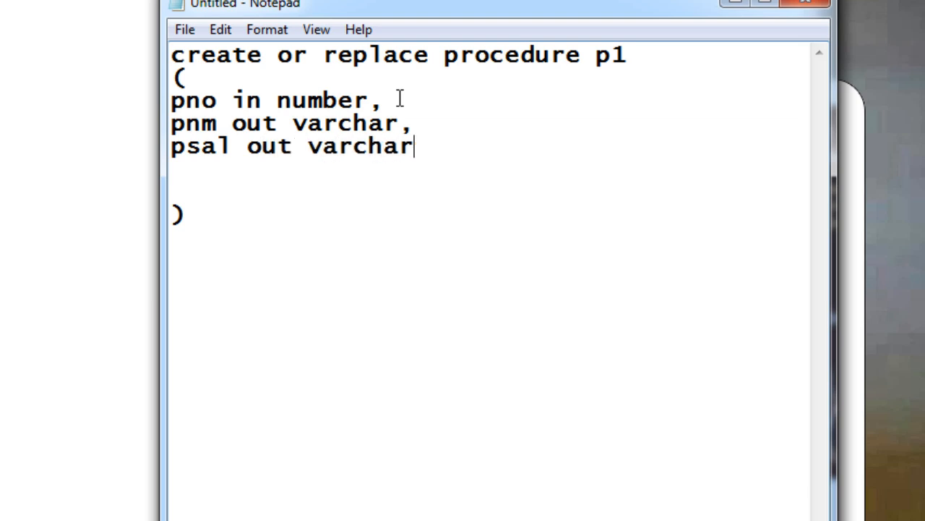
type(",")
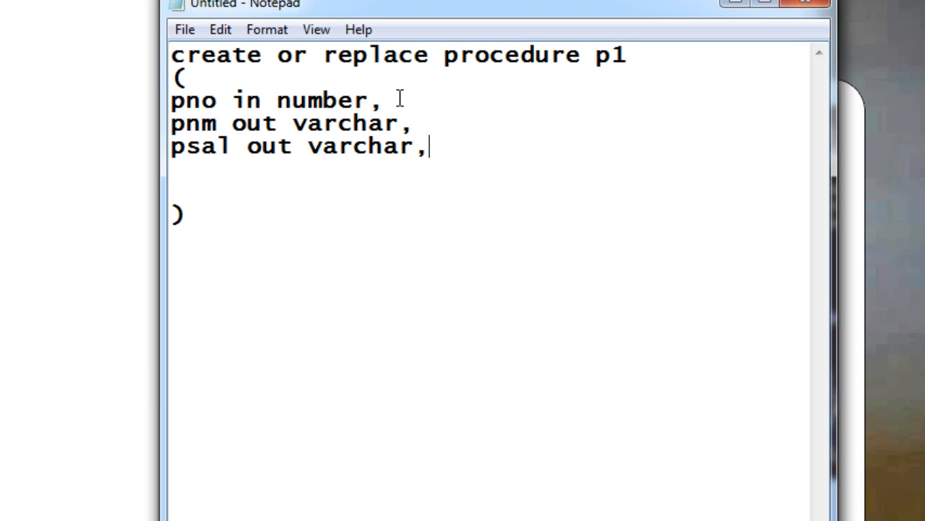
type("pjo")
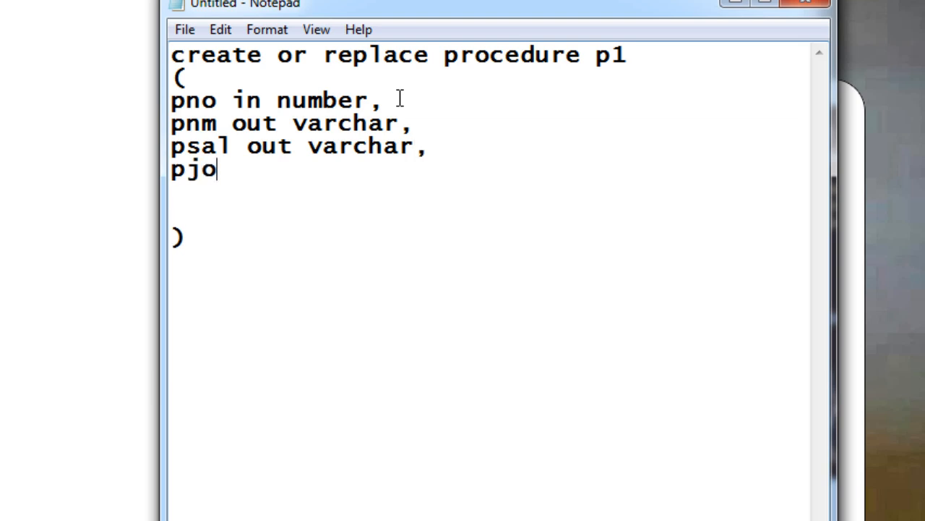
type("b out")
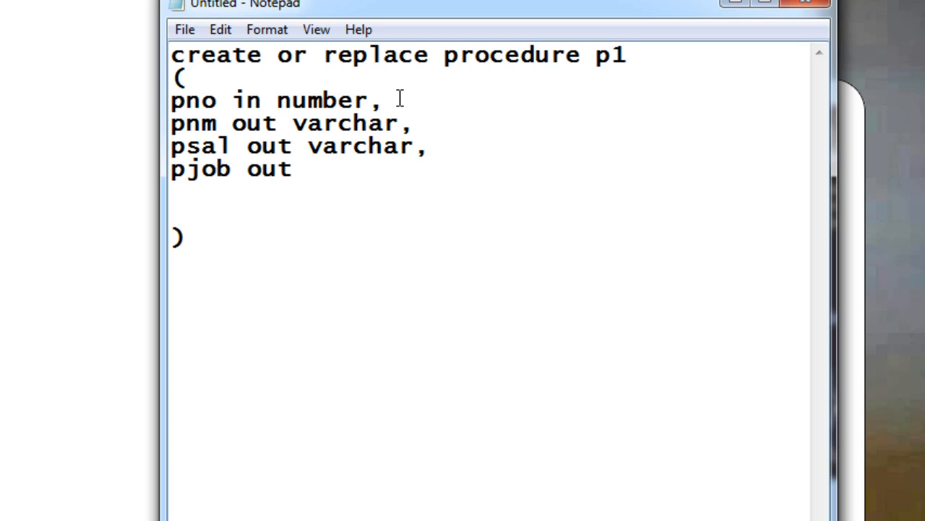
mouse_move(414, 146)
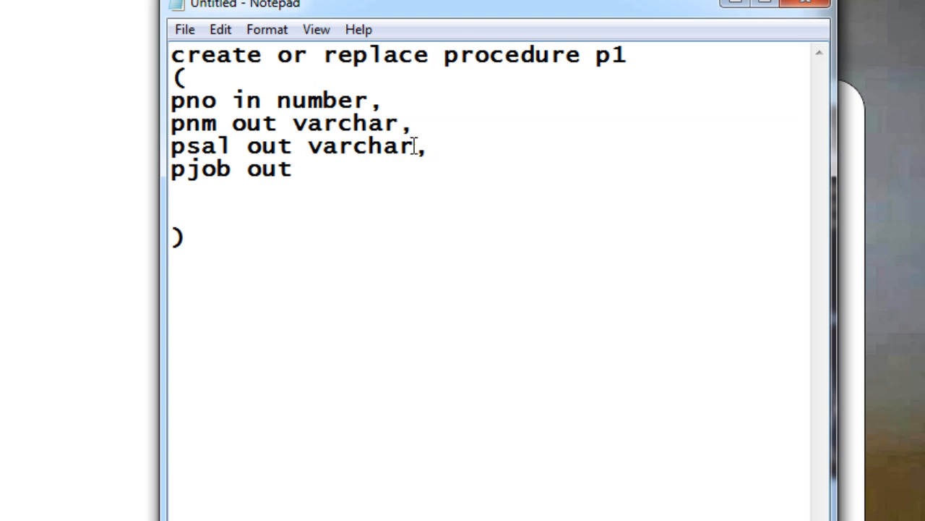
double_click(359, 146)
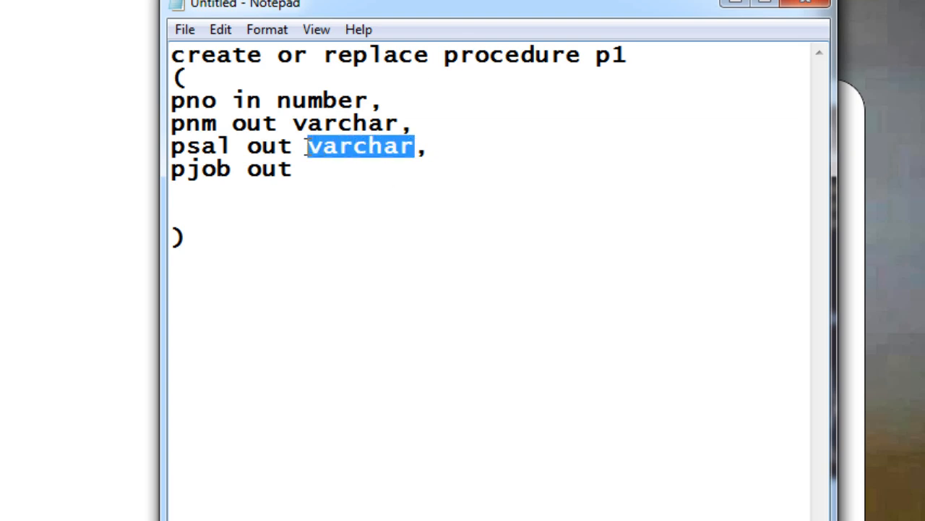
type("number")
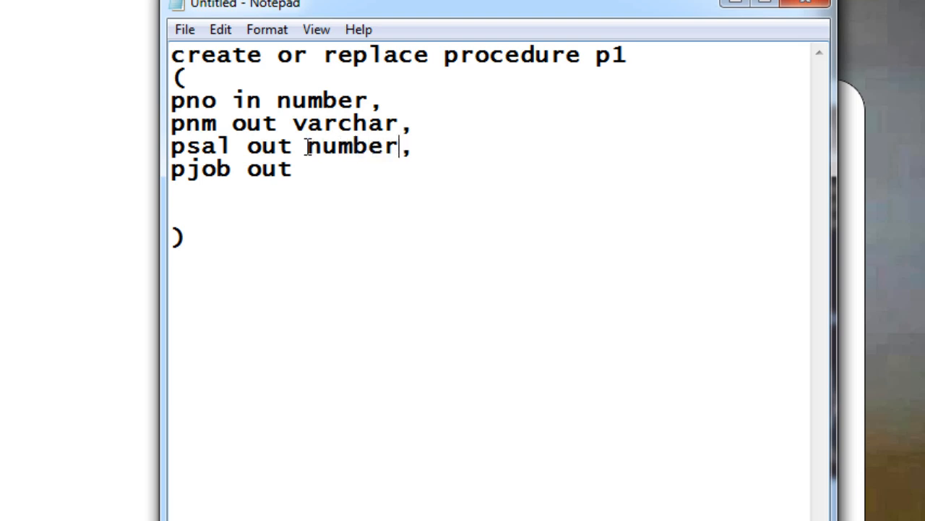
type("varchar")
type("is")
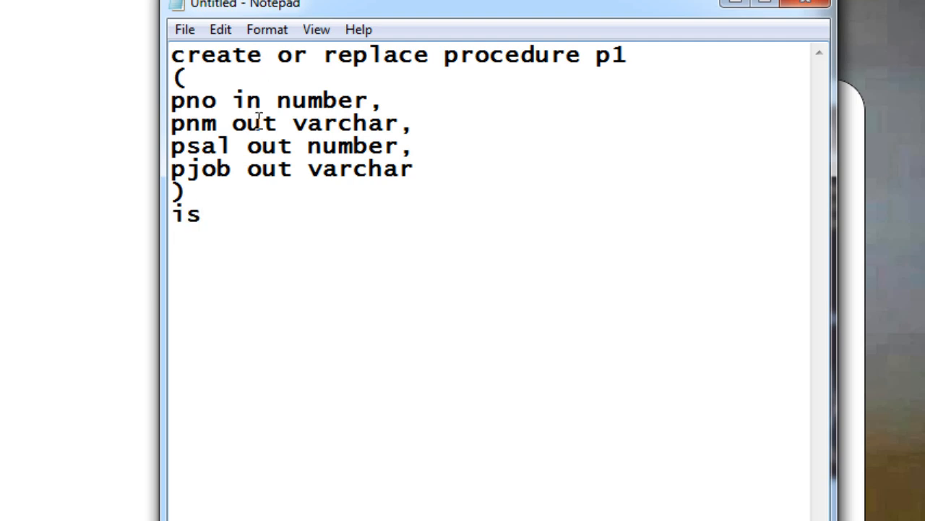
Write 'begin' after 'is' and briefly highlight the pnm and psal OUT parameters
type("be")
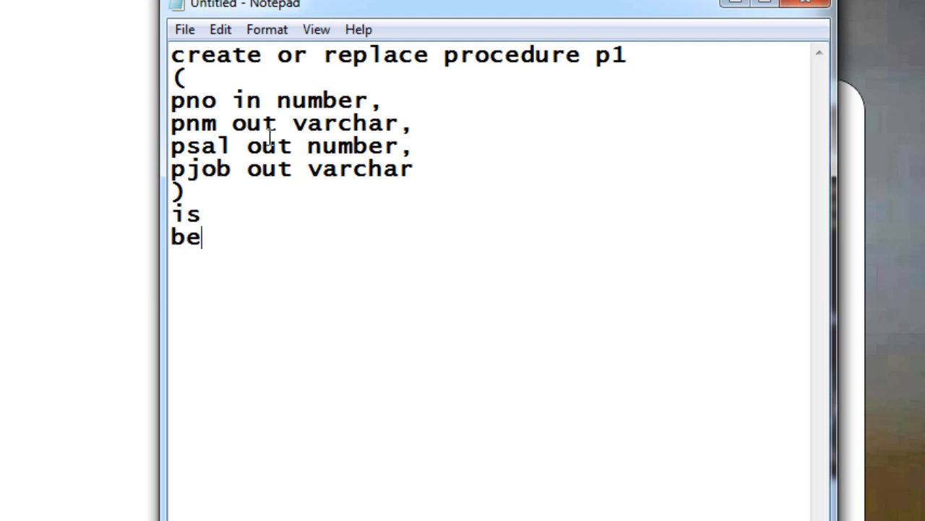
type("gin")
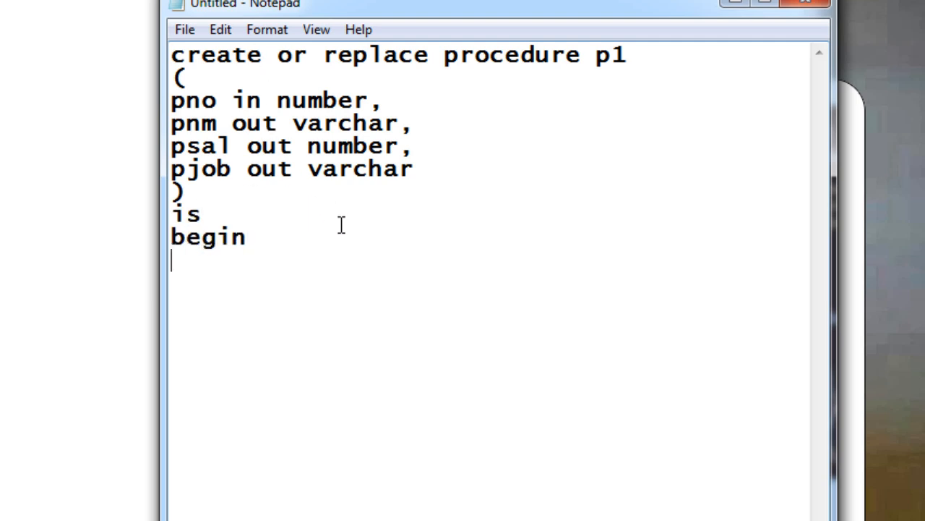
mouse_move(354, 383)
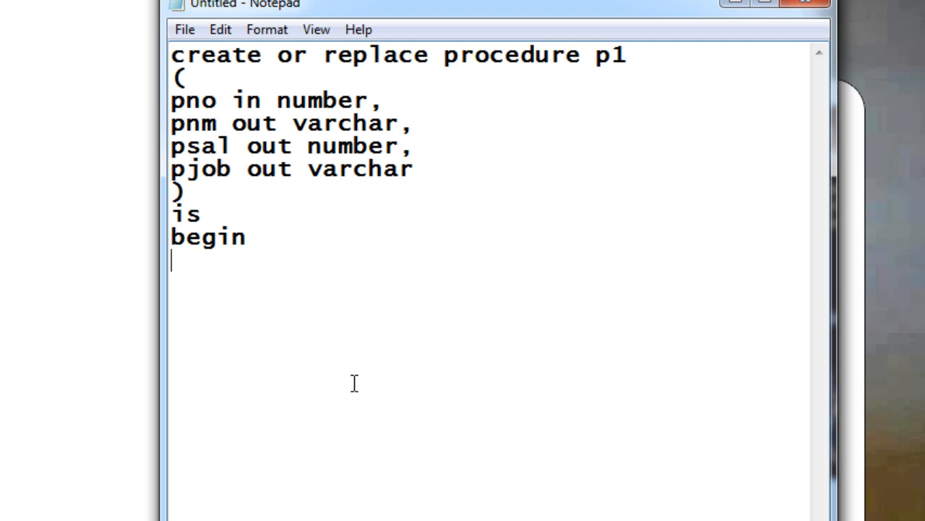
mouse_move(253, 248)
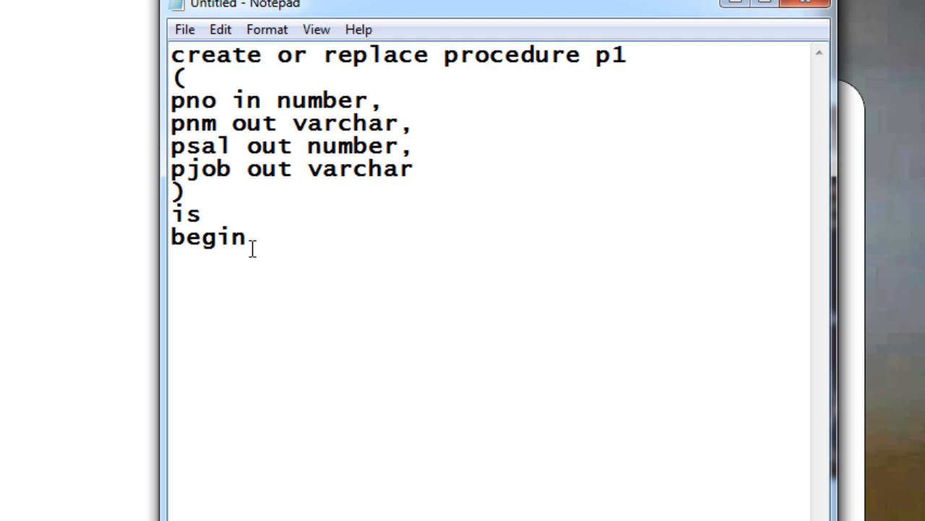
left_click_drag(171, 123, 416, 146)
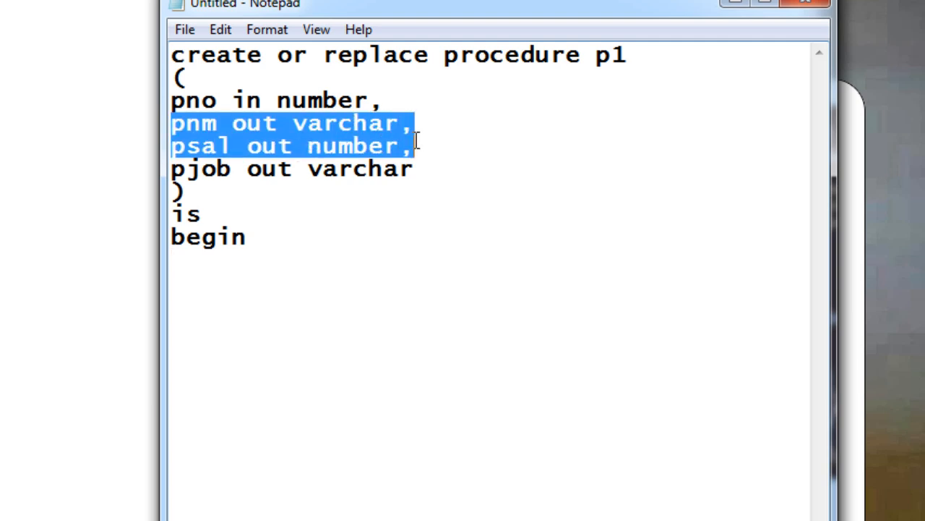
left_click_drag(416, 145, 417, 168)
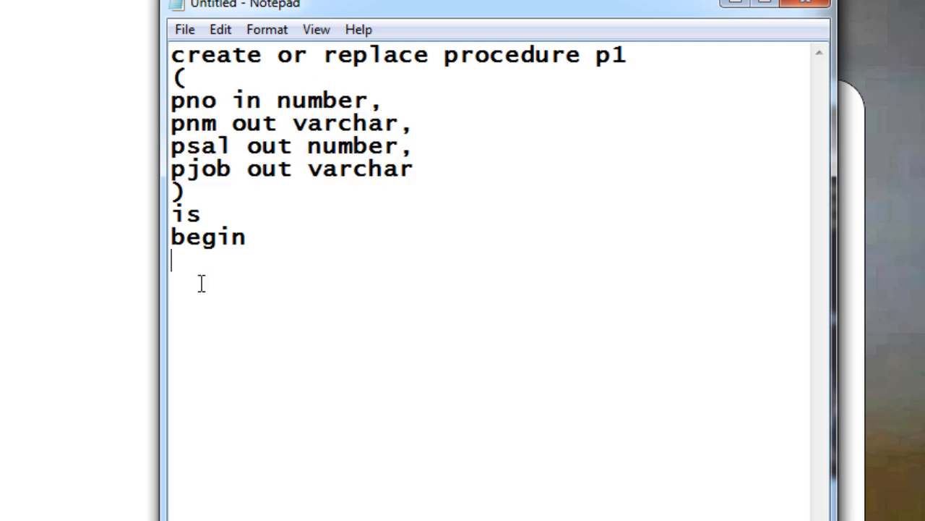
Write the query line 'select ename, sal,job into' below begin
type("select en")
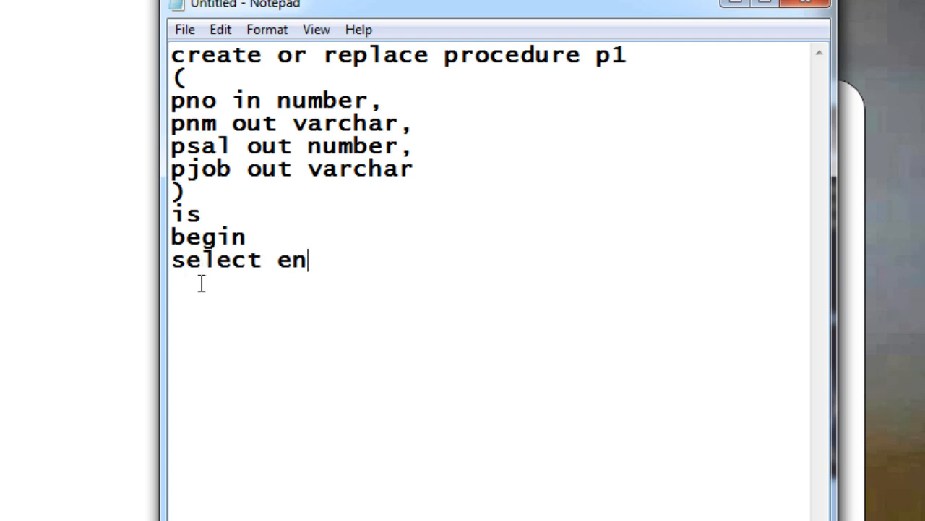
type("ame, s")
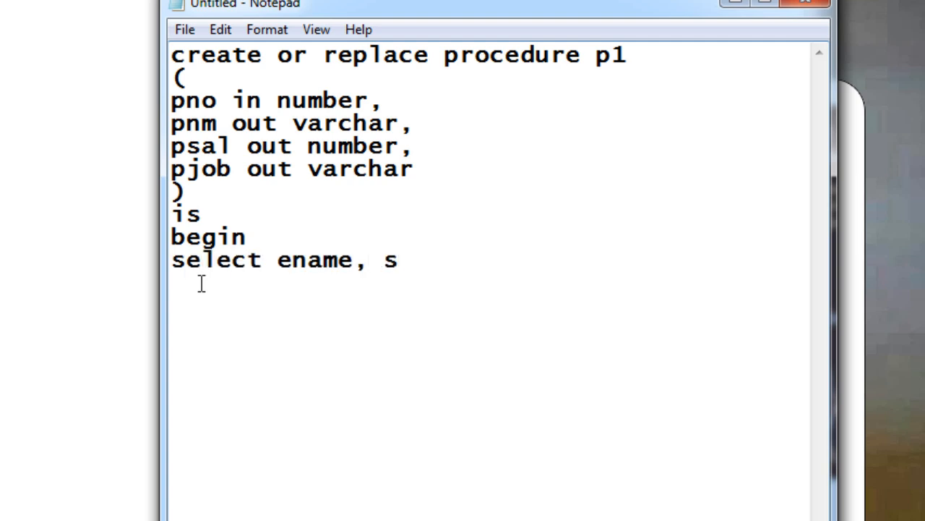
left_click(402, 260)
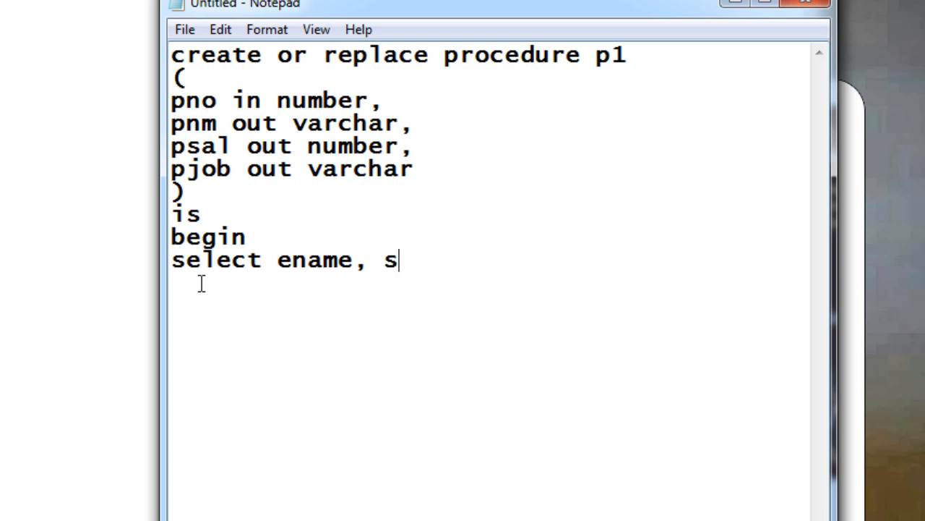
type("al,j")
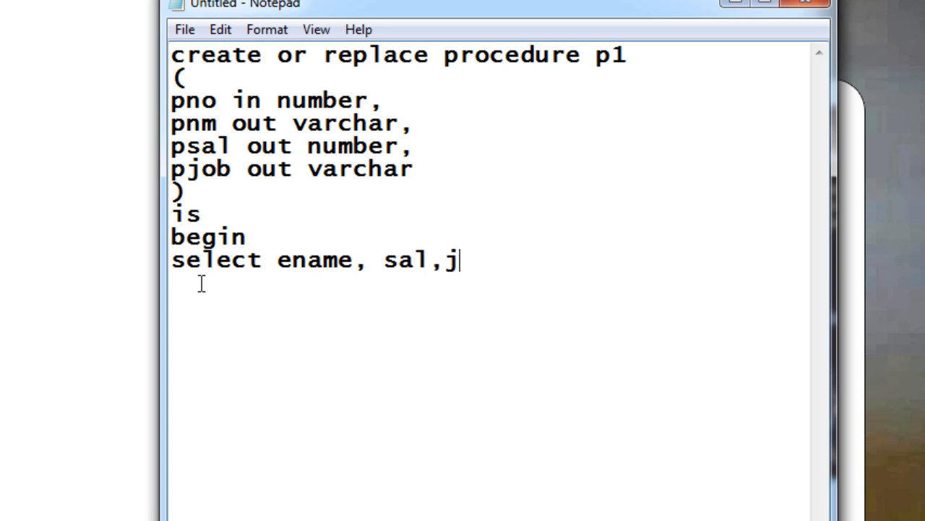
type("ob i")
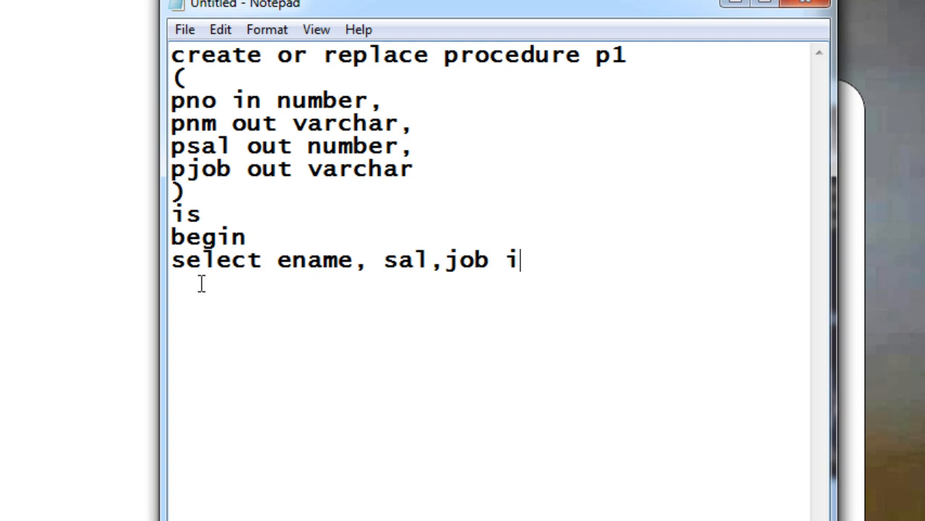
type("nto")
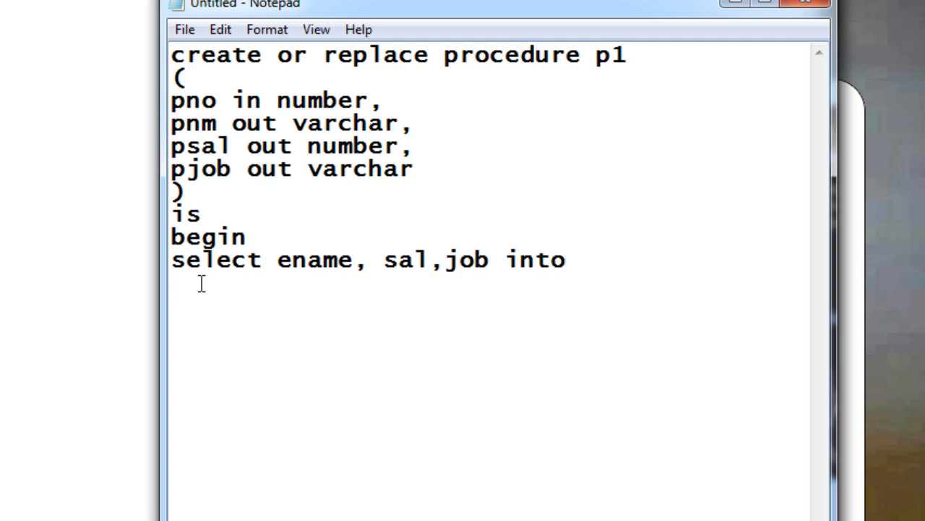
Highlight the three OUT parameters and the ename column while explaining the mapping
left_click_drag(170, 122, 414, 169)
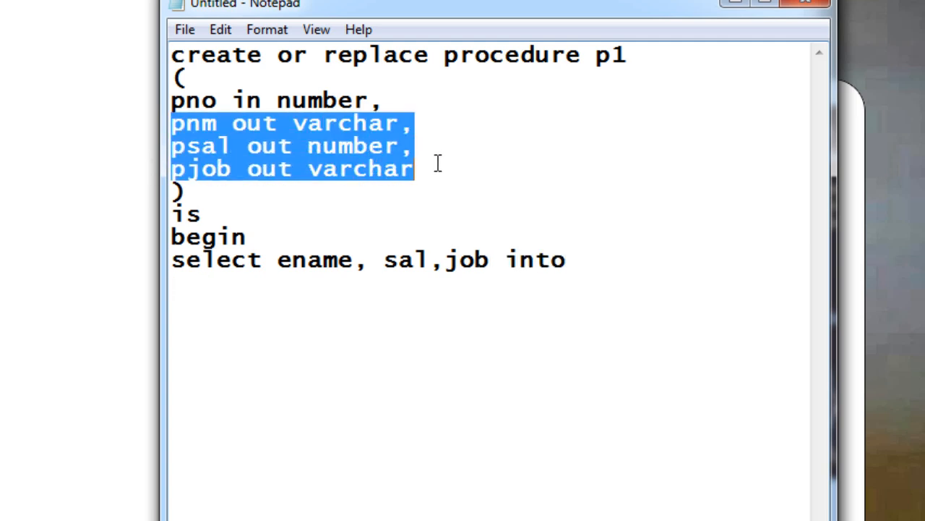
double_click(283, 260)
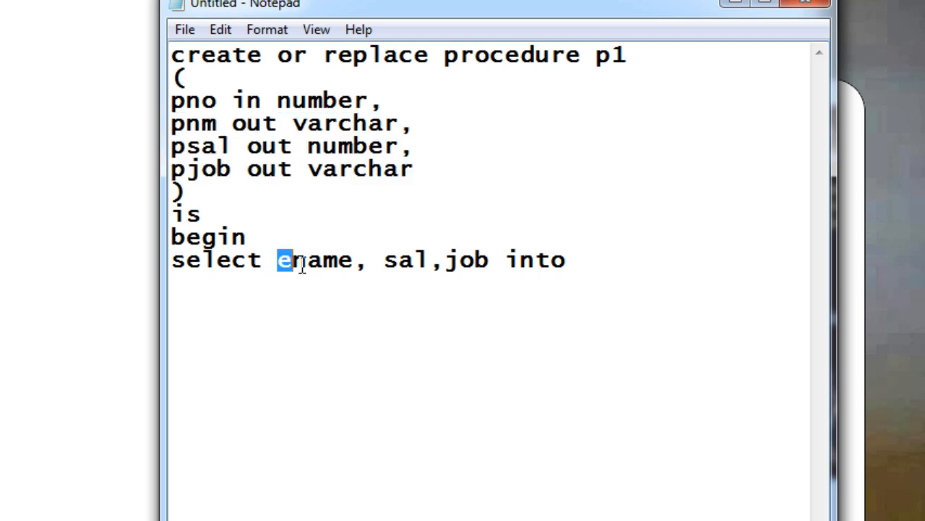
double_click(304, 260)
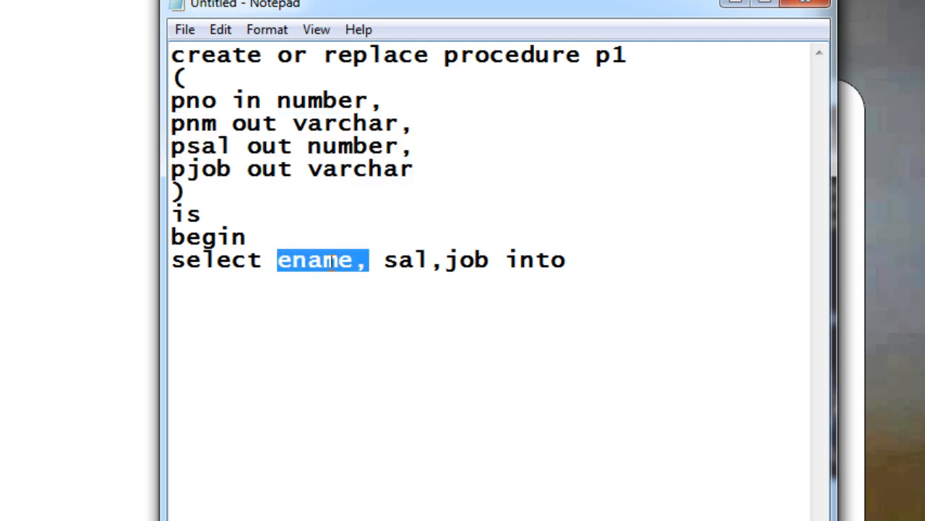
left_click(451, 261)
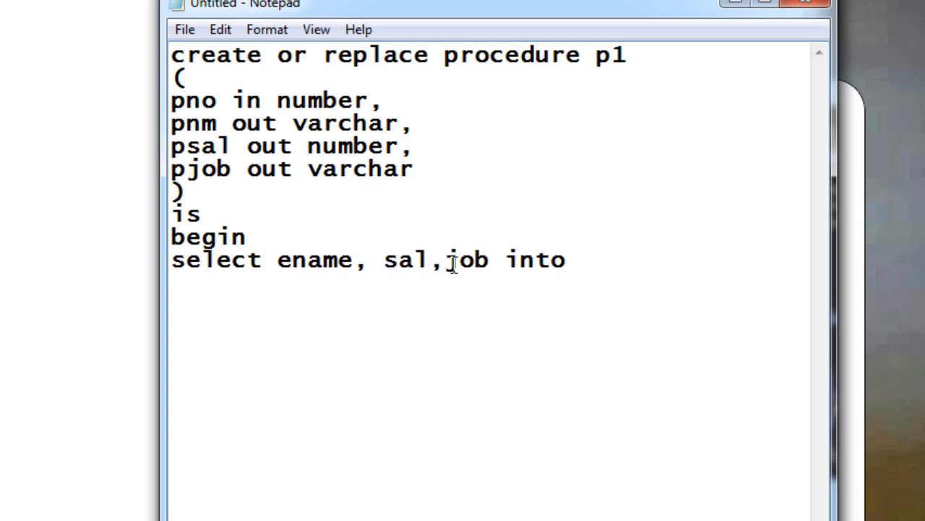
left_click_drag(171, 123, 414, 169)
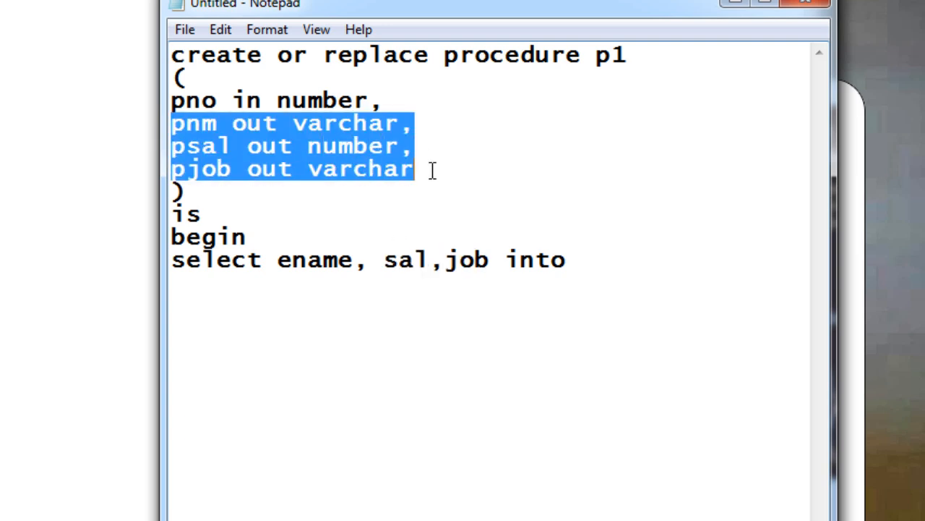
mouse_move(601, 269)
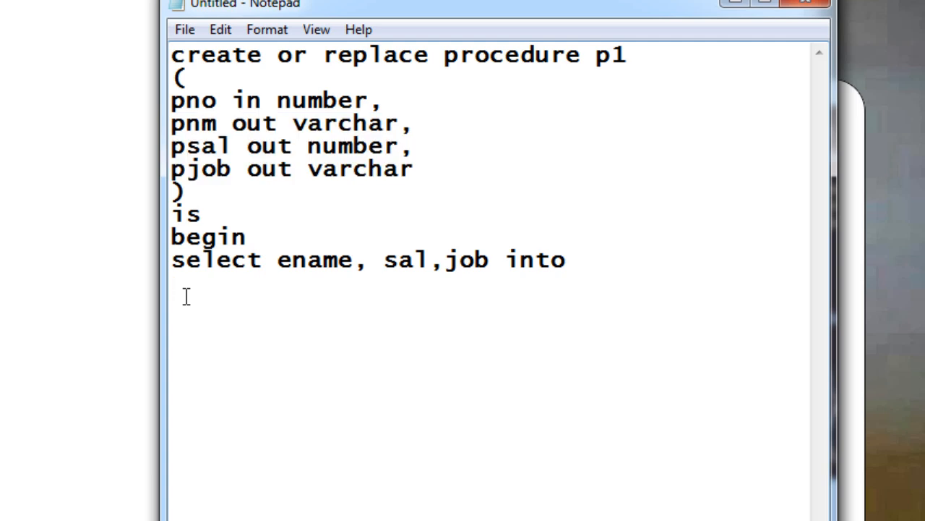
List the into targets 'pnm,psal,pjob', marking the fetched columns along the way
type("pnm")
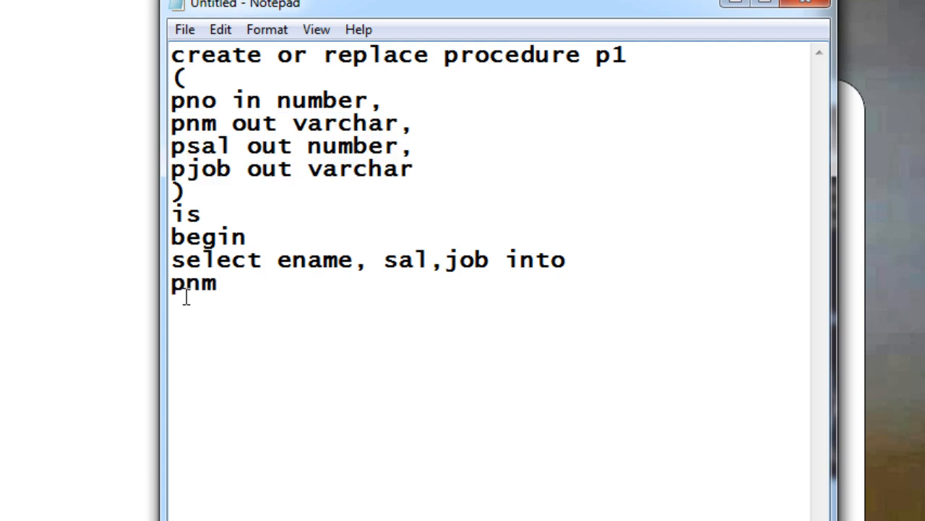
type(",")
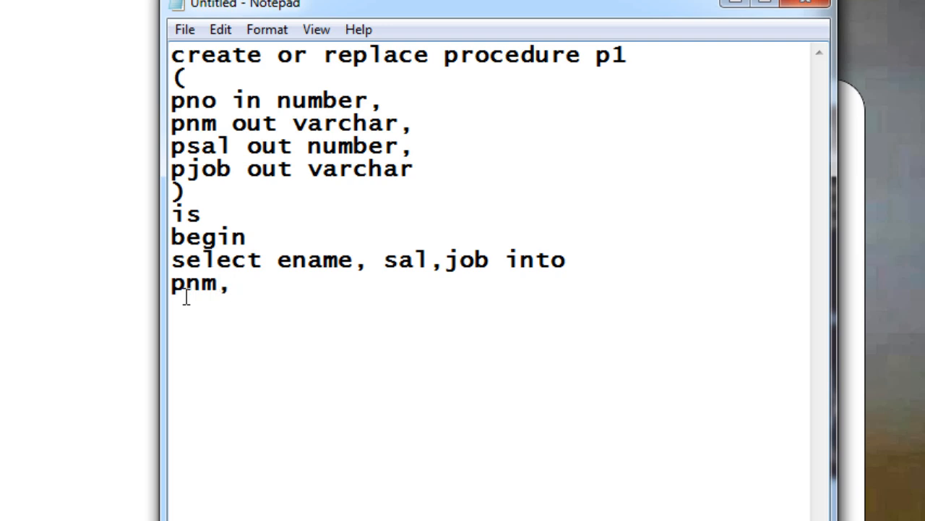
left_click_drag(278, 260, 494, 260)
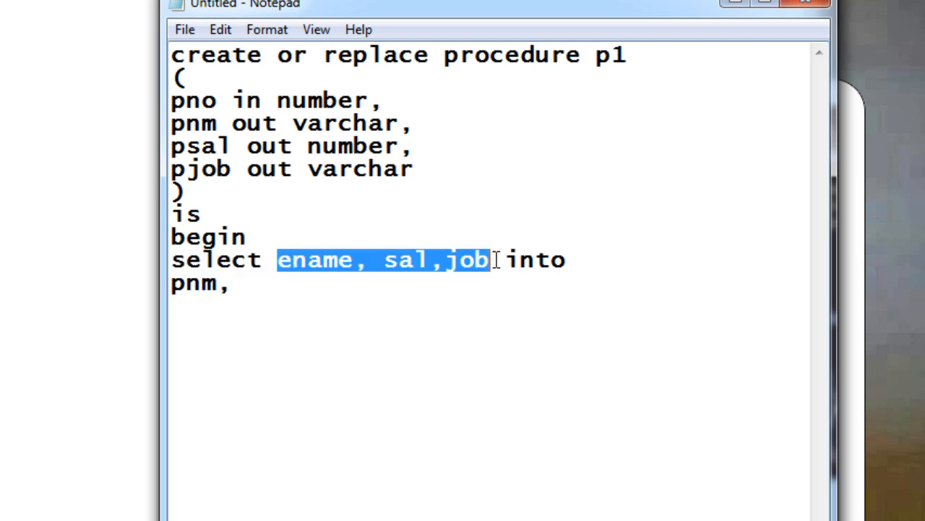
left_click(268, 287)
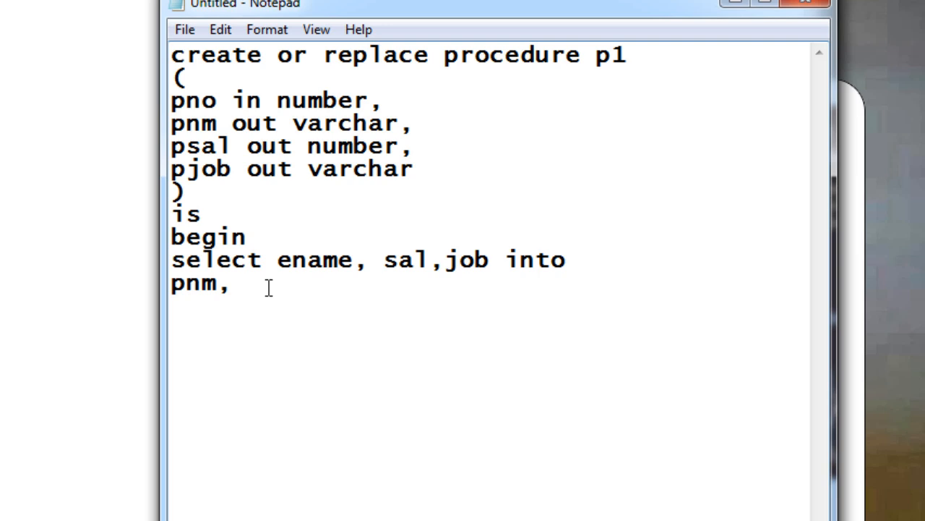
type("psal")
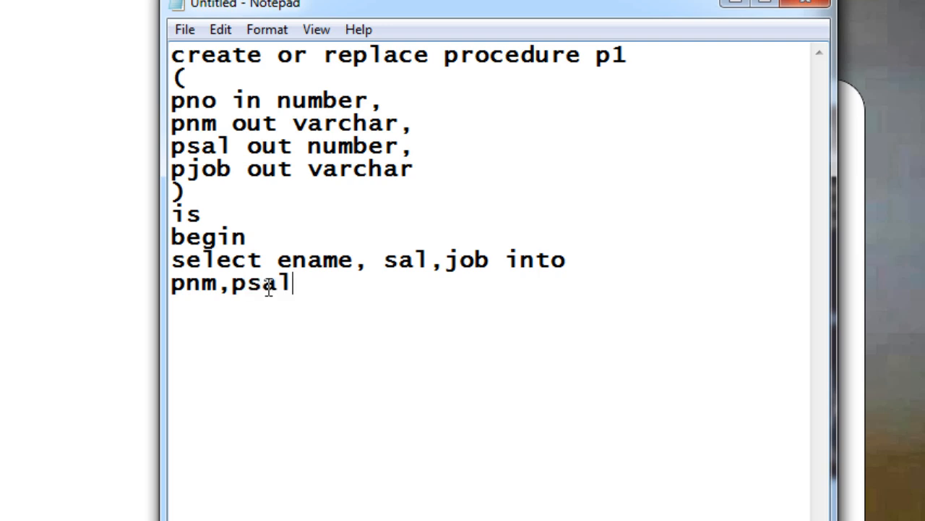
type(",pj")
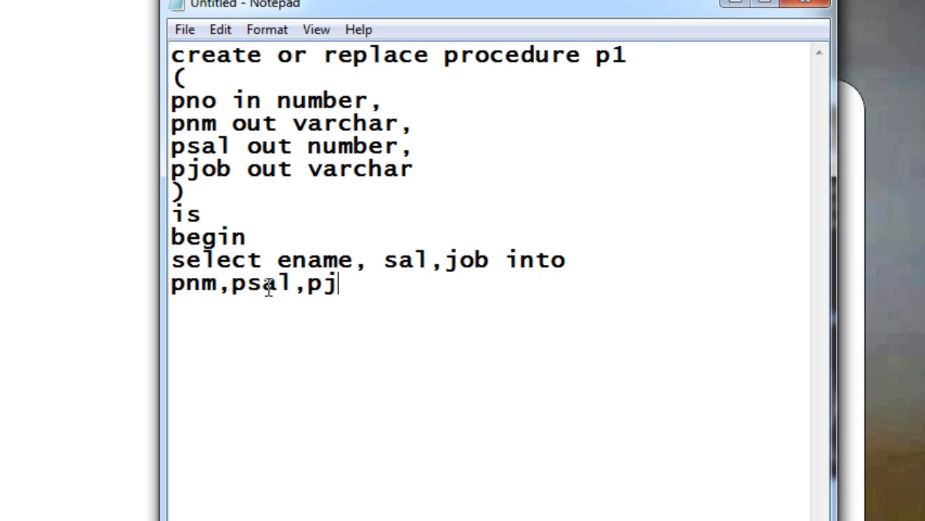
type("ob")
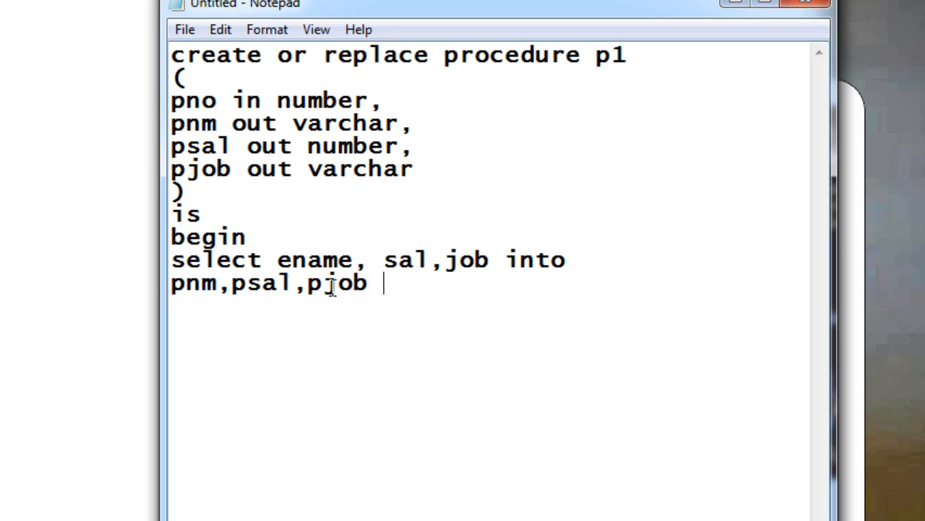
Finish the query with 'from emp' and 'where empno=pno;'
type("from")
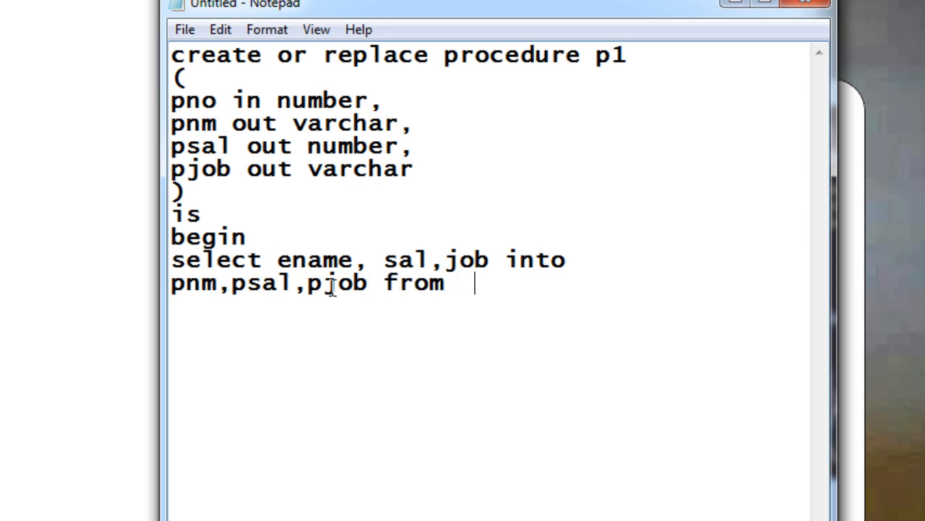
type("e")
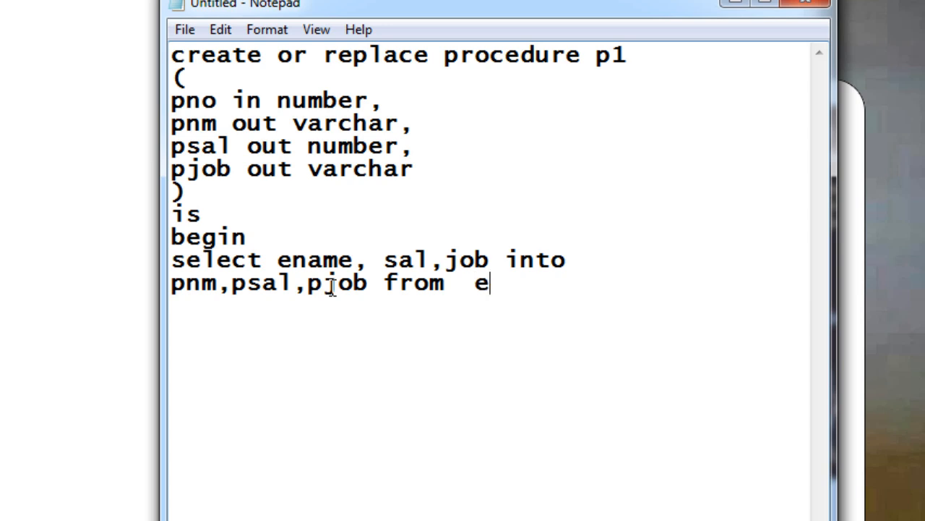
type("mp")
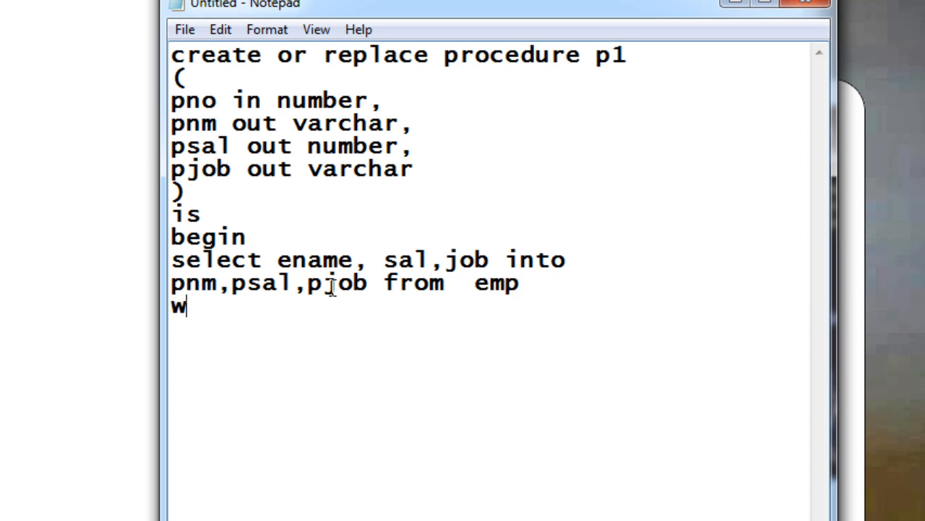
type("here")
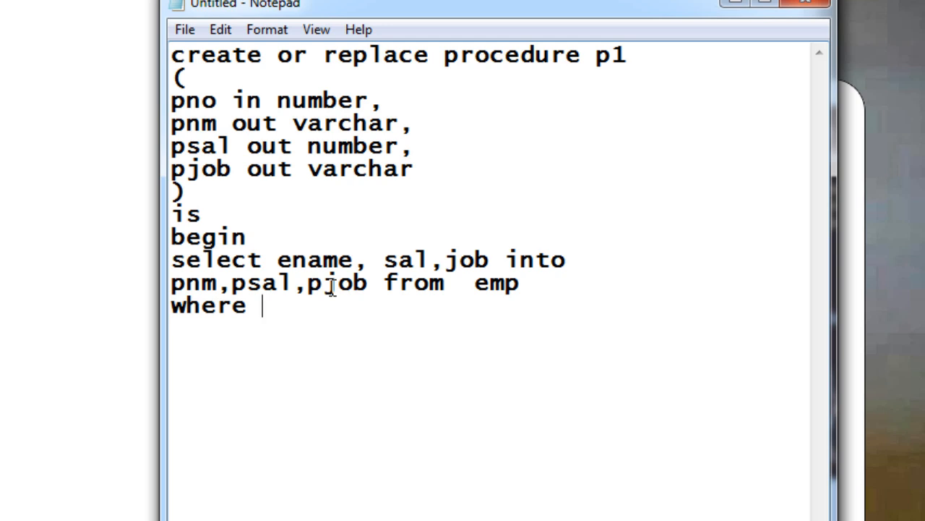
type("deptno")
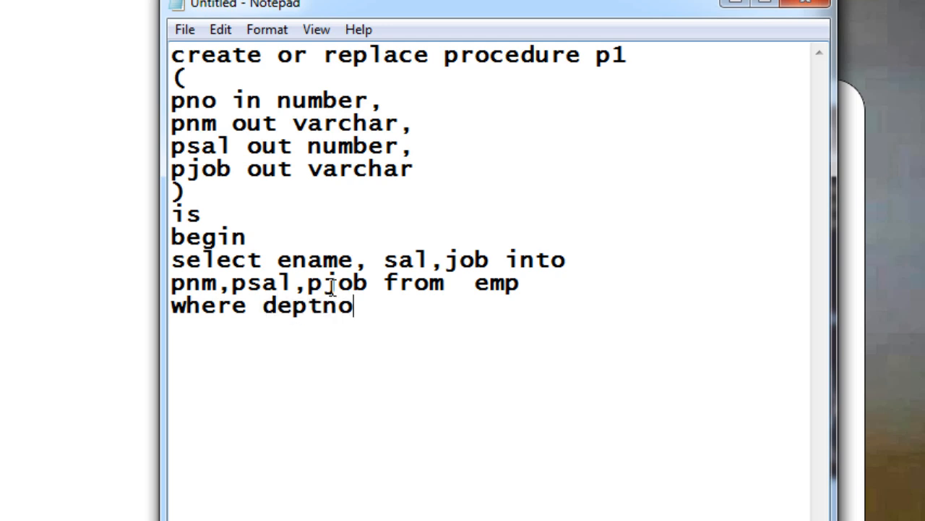
type("emp")
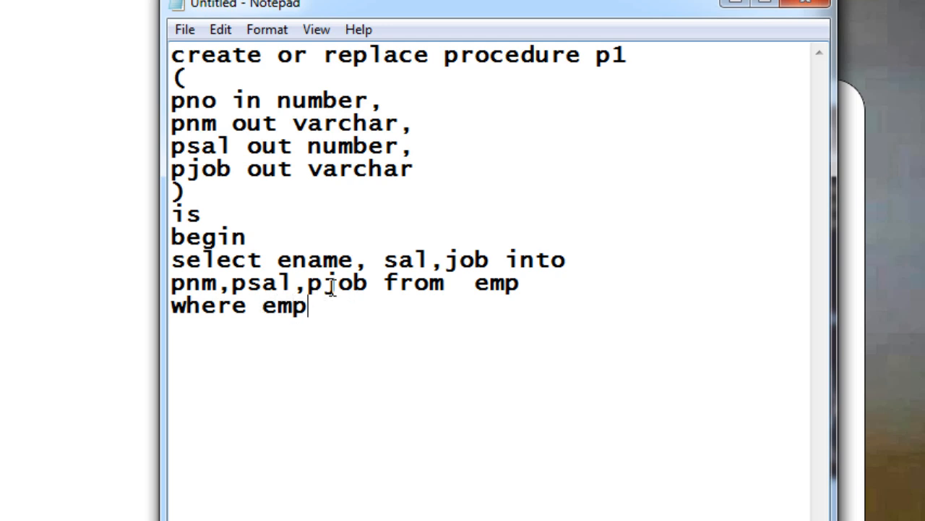
type("no=")
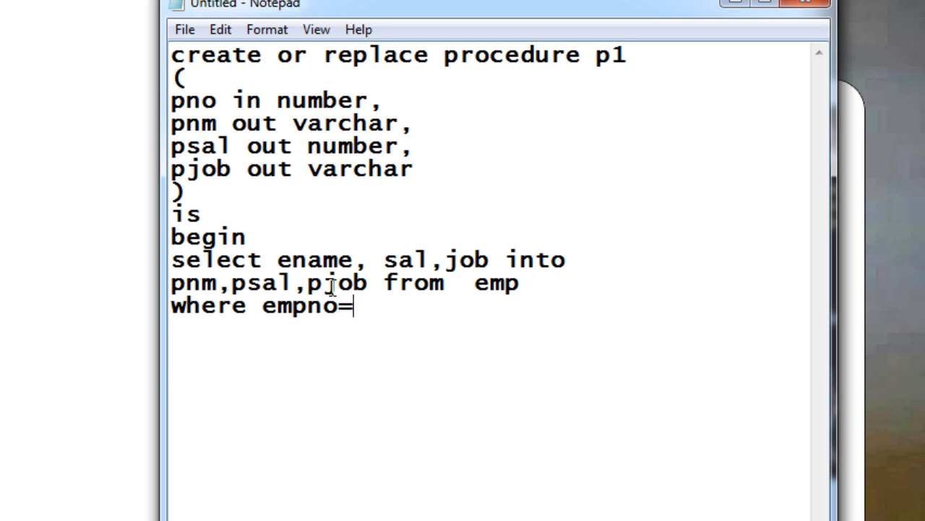
type("pno")
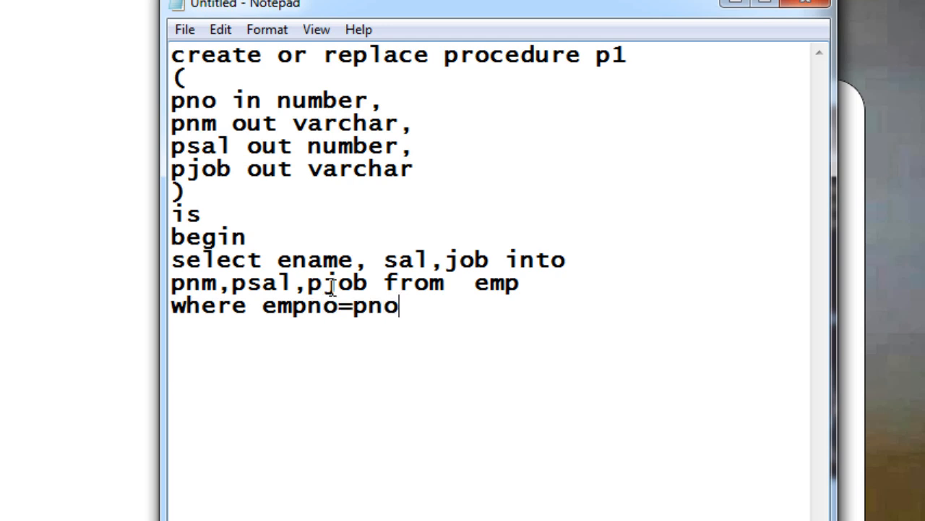
type(";")
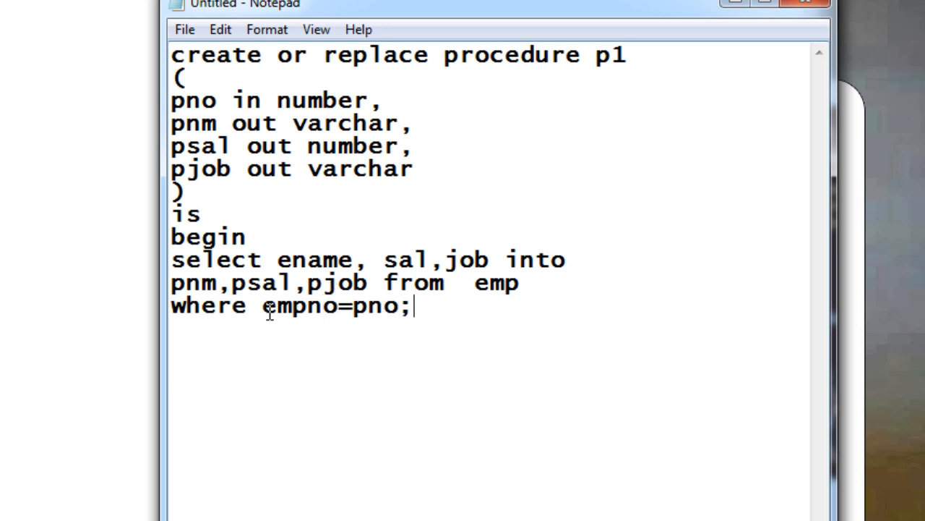
Point out pno and the empno=pno condition, close with 'end;', and select the whole procedure for copying
double_click(194, 100)
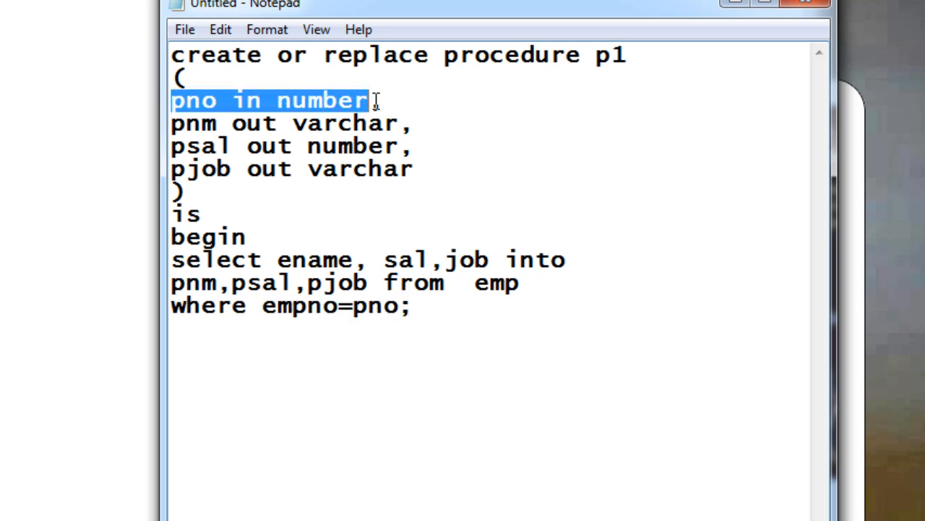
type(",")
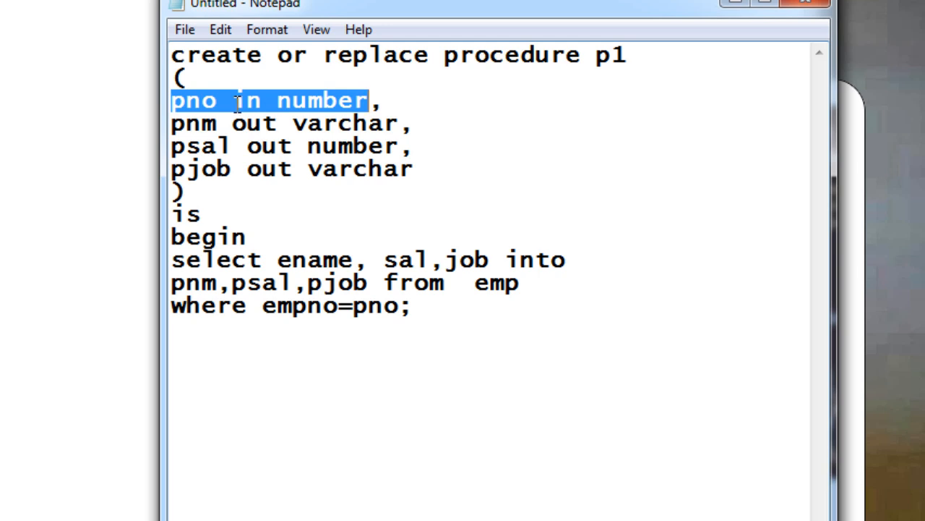
left_click_drag(368, 282, 354, 305)
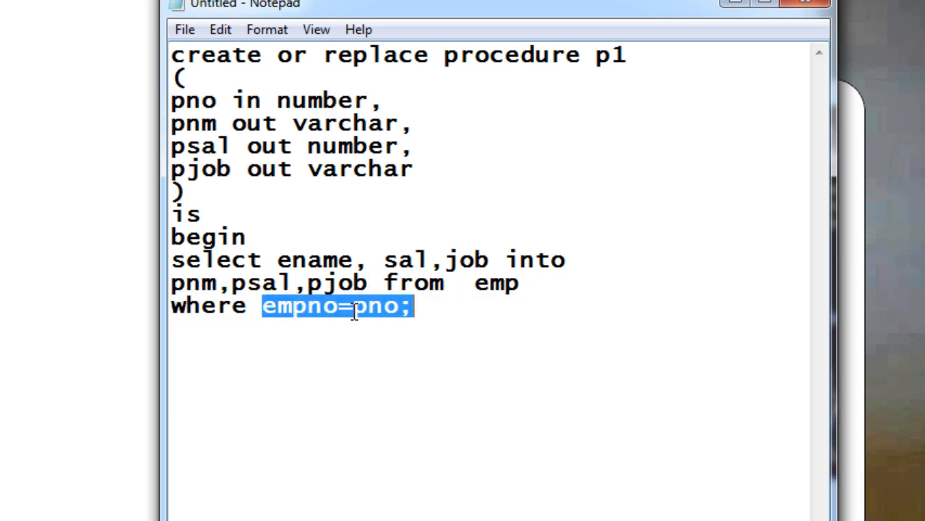
left_click(478, 305)
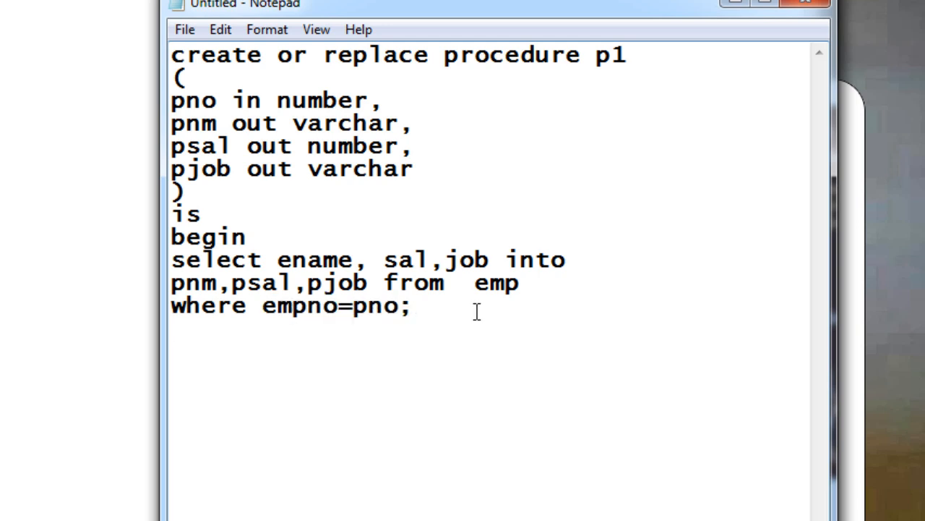
type("end;")
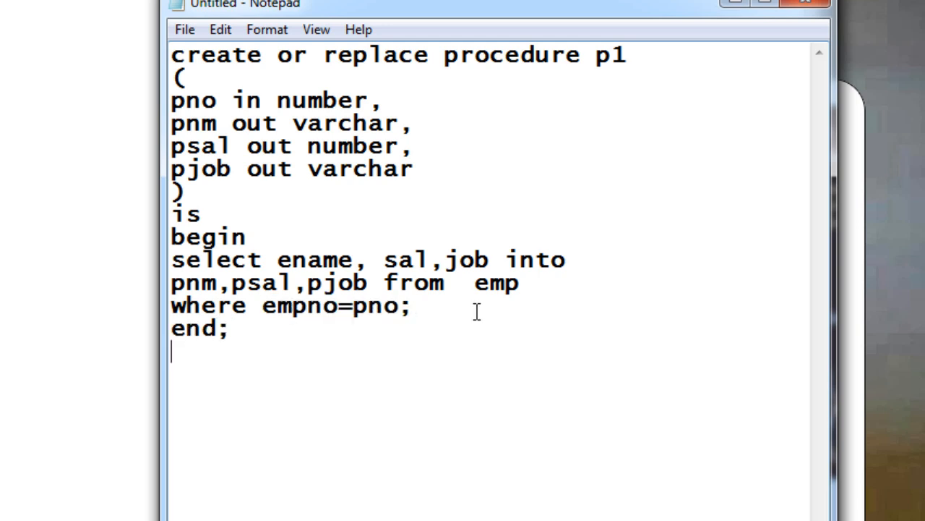
mouse_move(219, 116)
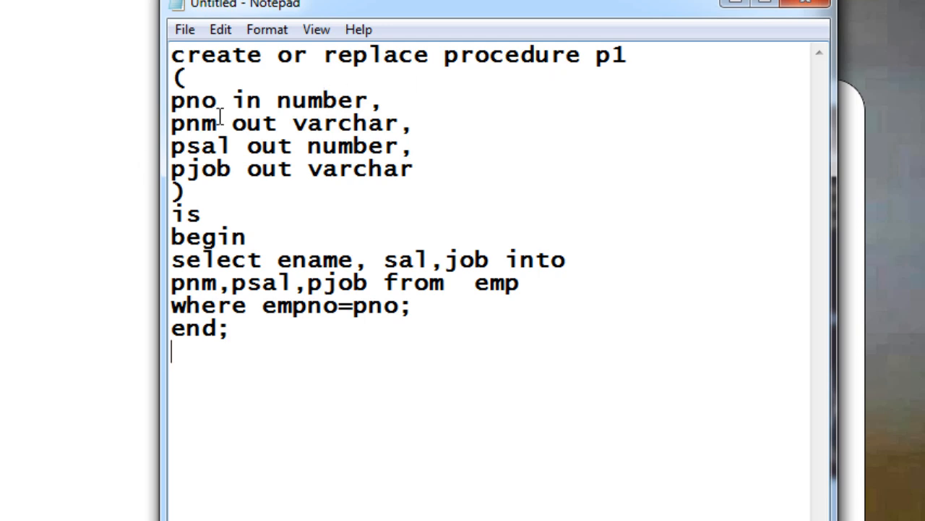
left_click_drag(170, 55, 266, 101)
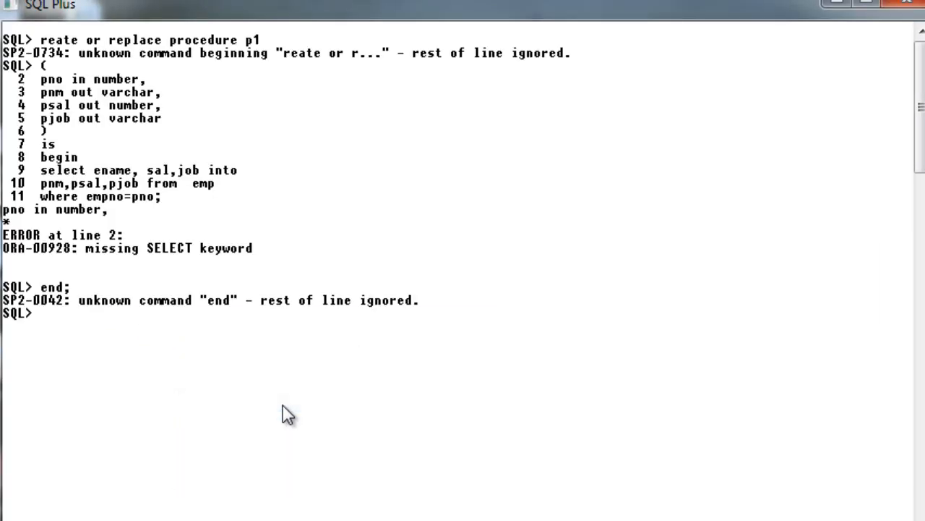
mouse_move(434, 225)
type("clear")
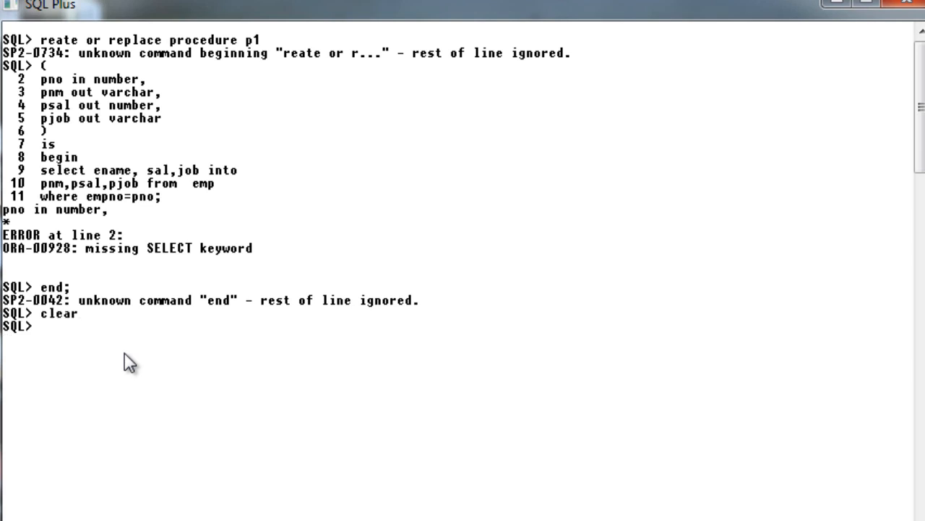
Paste the p1 procedure code into SQL Plus and run it with a terminating '/'
left_click(272, 231)
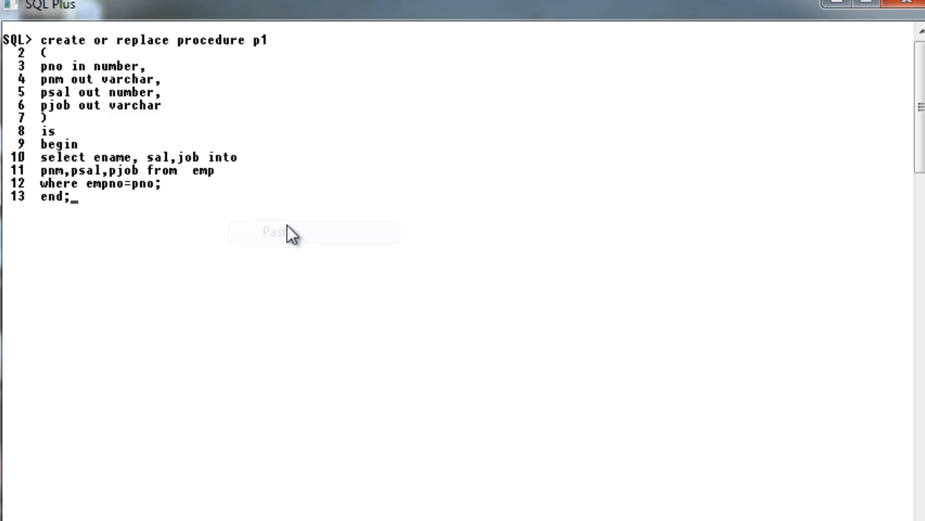
key("enter")
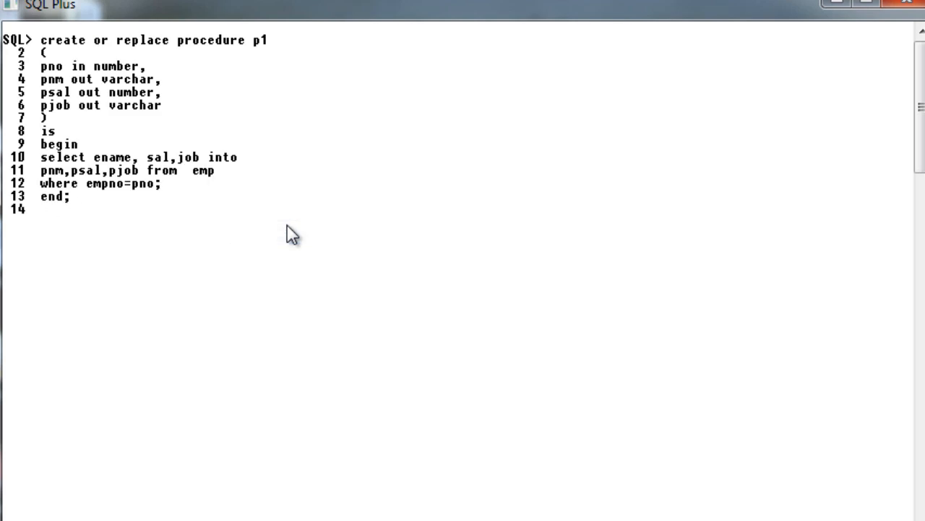
type("/")
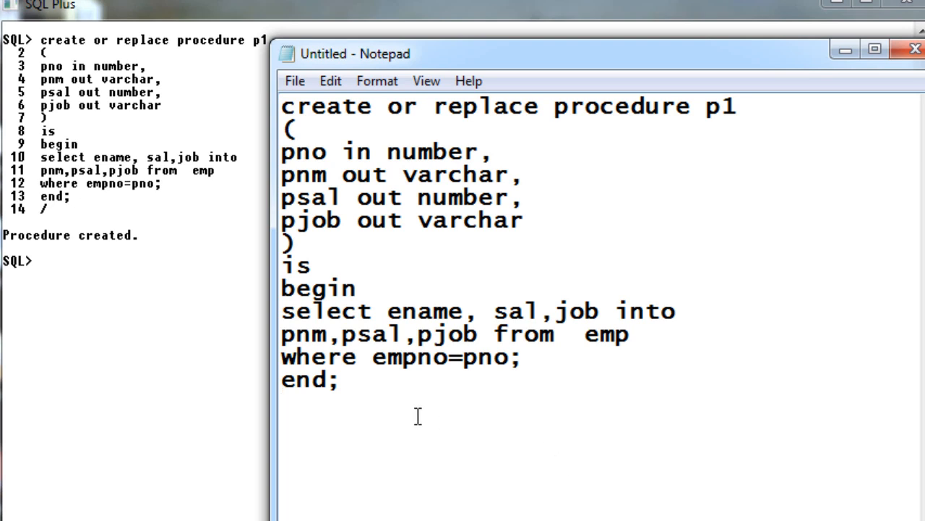
Add a row of hyphens below 'end;' as a separator line
type("---------------------------------")
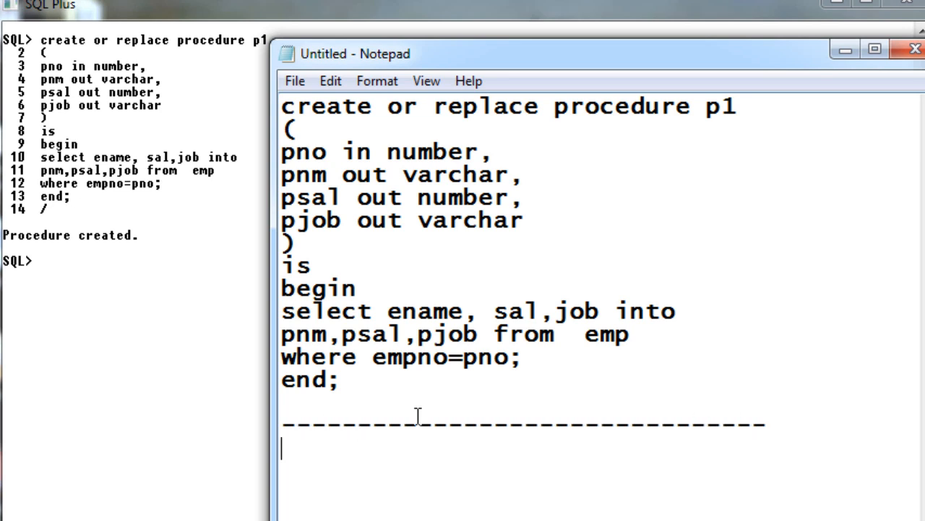
mouse_move(428, 371)
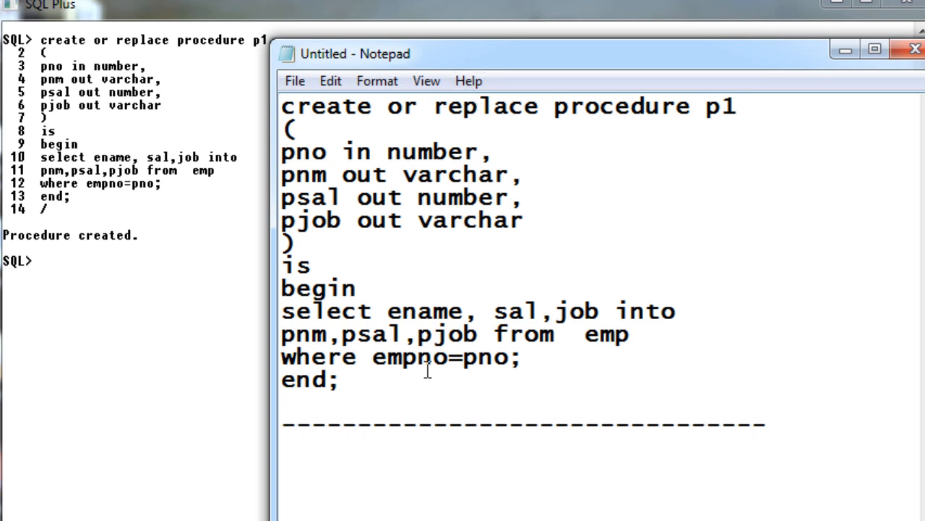
mouse_move(420, 474)
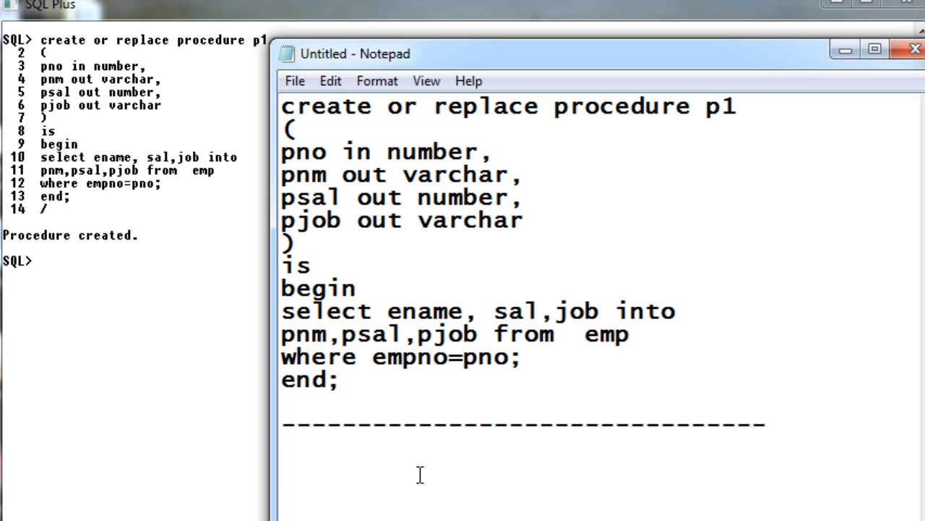